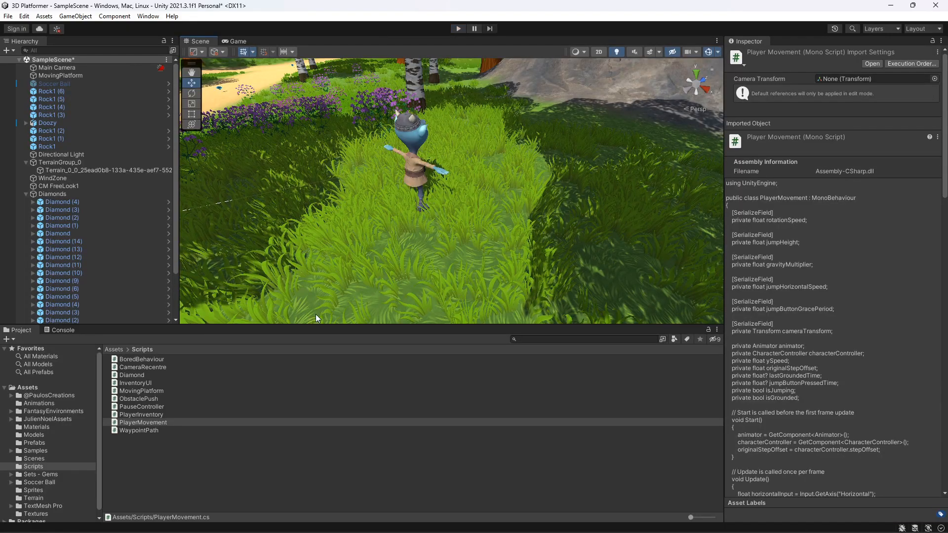
Open the PlayerMovement script from the Inspector so it loads in Visual Studio.
click(142, 423)
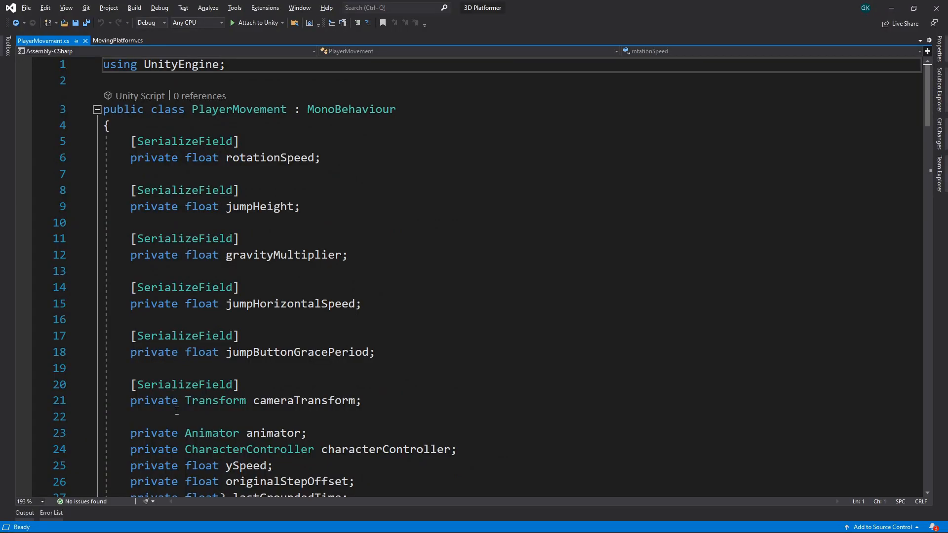
Declare 'private bool isSliding;' and 'private Vector3 slopeSlideVelocity;' below isGrounded.
scroll(down, 3)
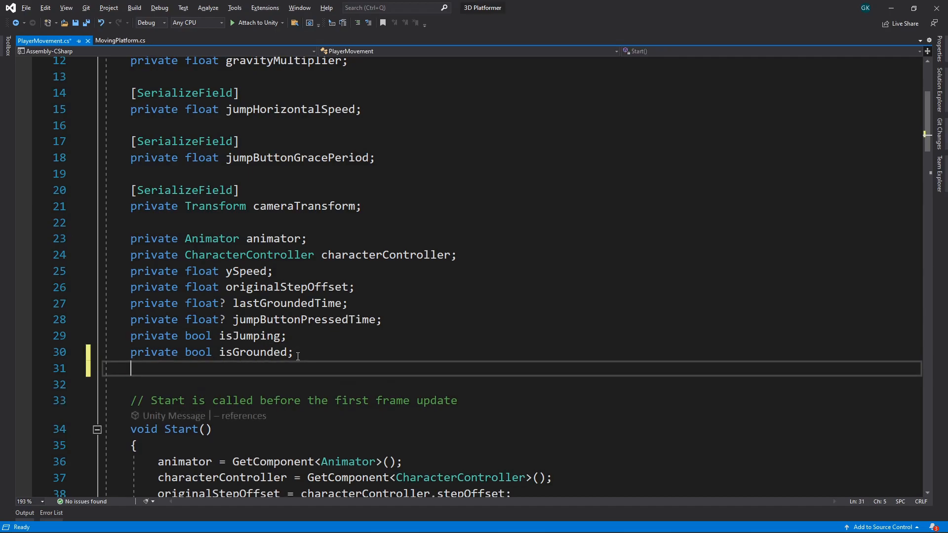
text(private bool isSlidin)
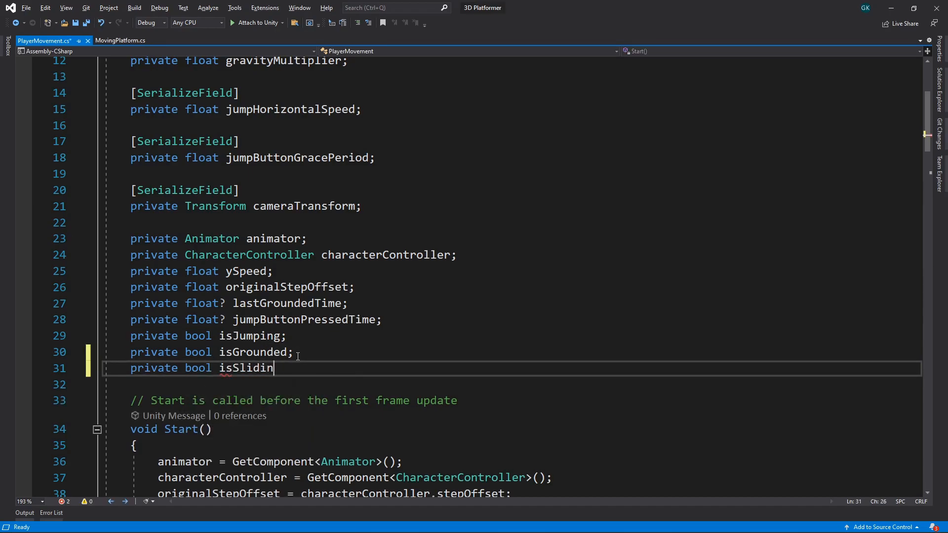
text(g;)
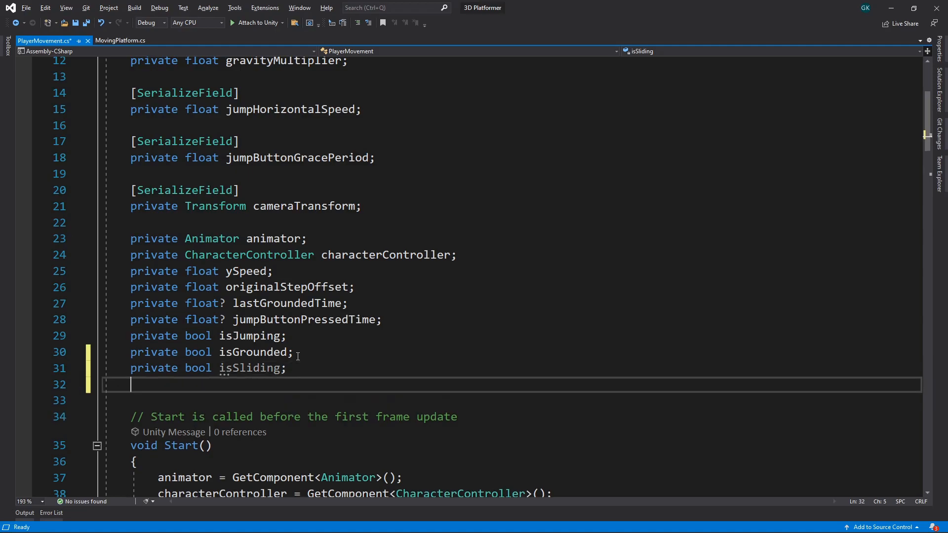
text(private Vector3 slopeSlideVelocity;)
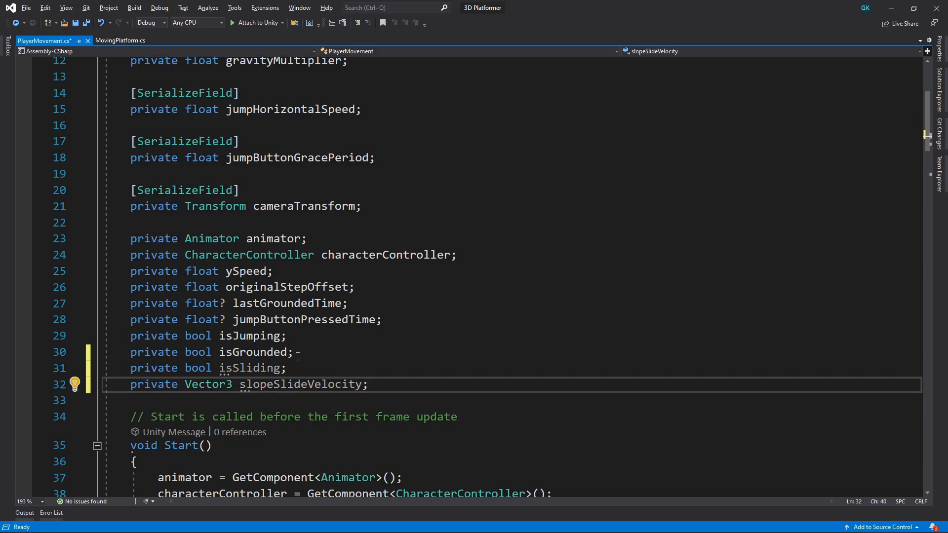
Declare a new method 'private void SetSlopeSlideVelocity()' below Update.
scroll(down, 3)
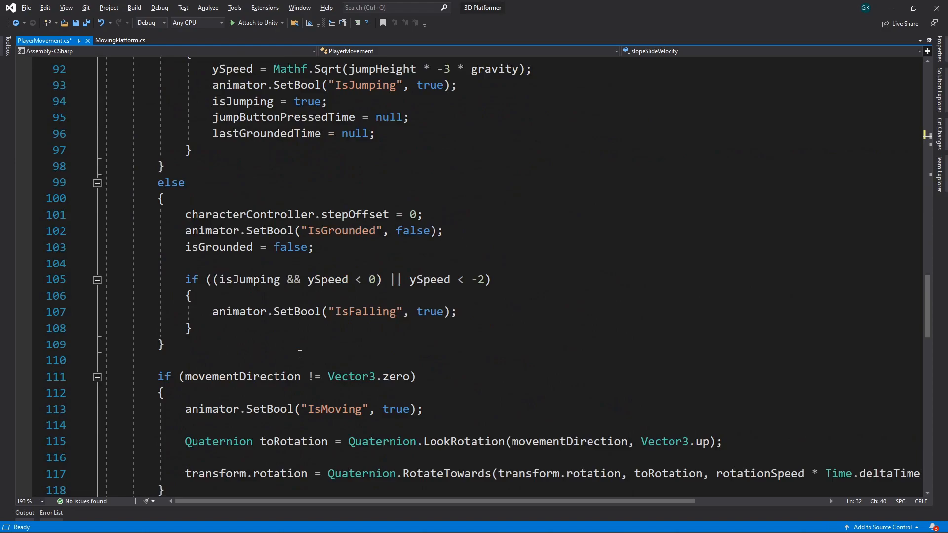
text(pri)
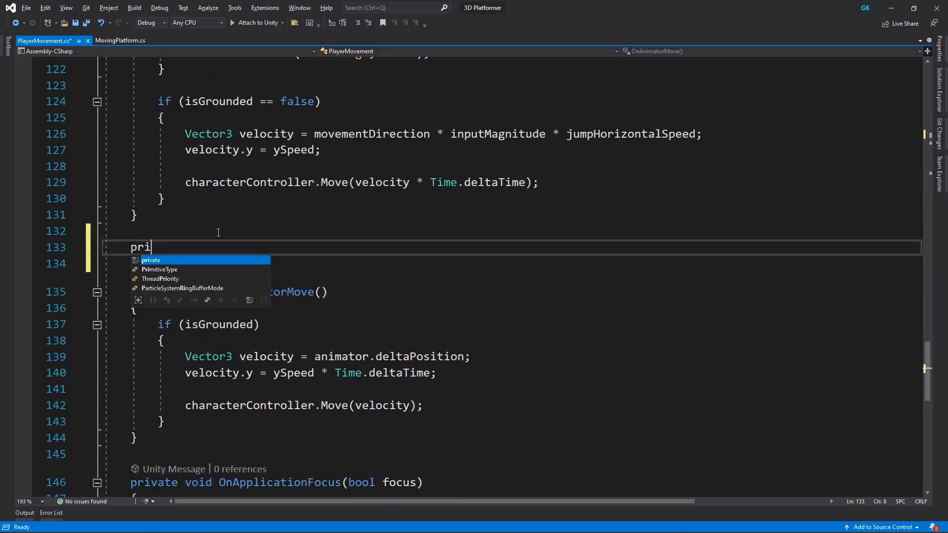
text(vate void Set)
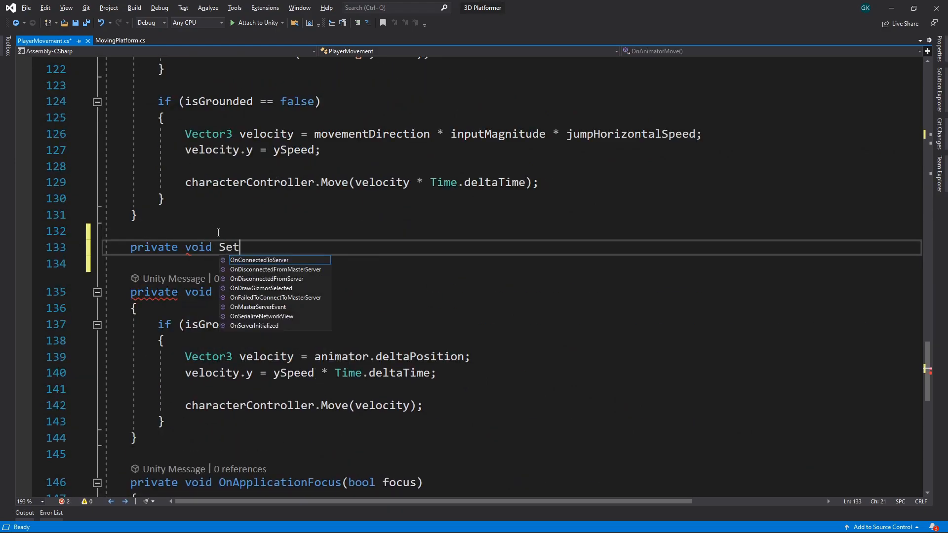
text(SlopeSlideVelocity()
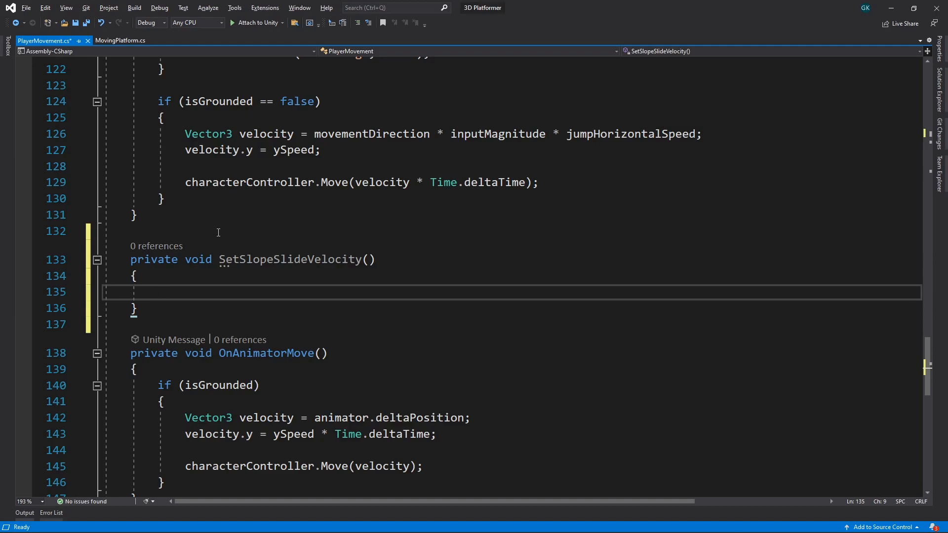
Inside it, write Physics.Raycast(transform.position + Vector3.up, Vector3.down, out RaycastHit hitInfo, 5).
click(157, 291)
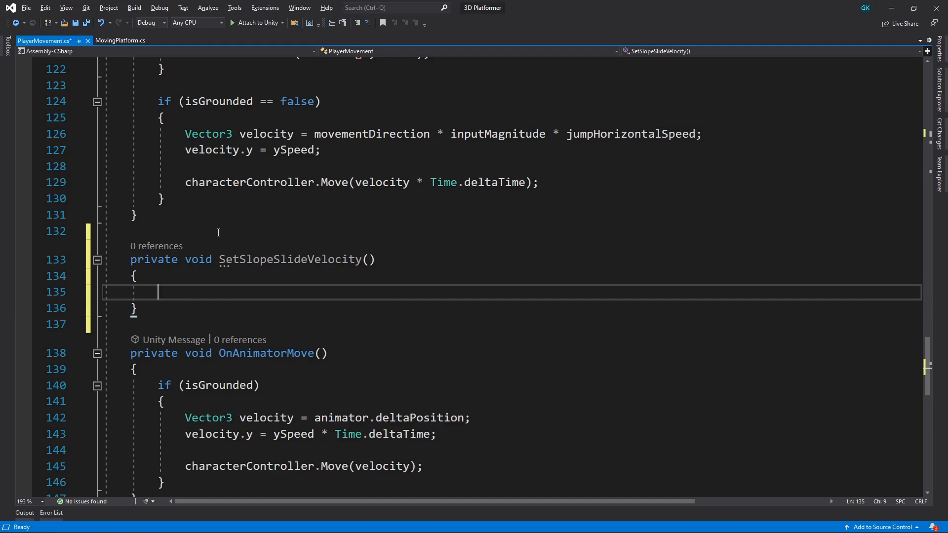
text(Physics.Raycast()
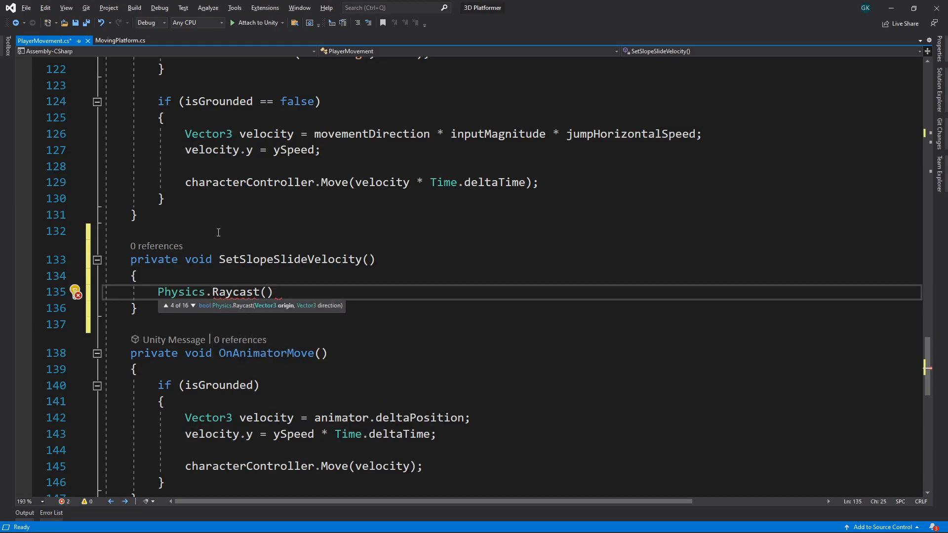
text(transform.position + V)
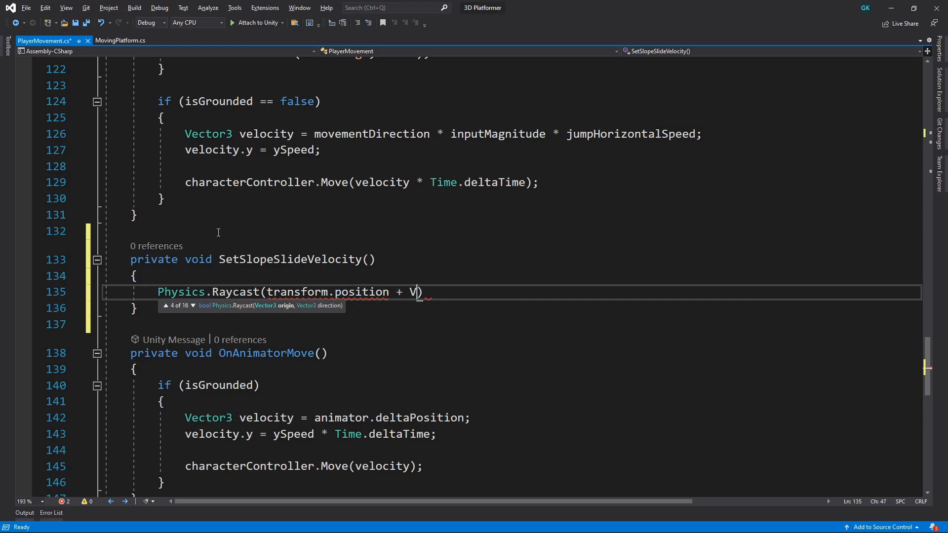
text(ector3.up)
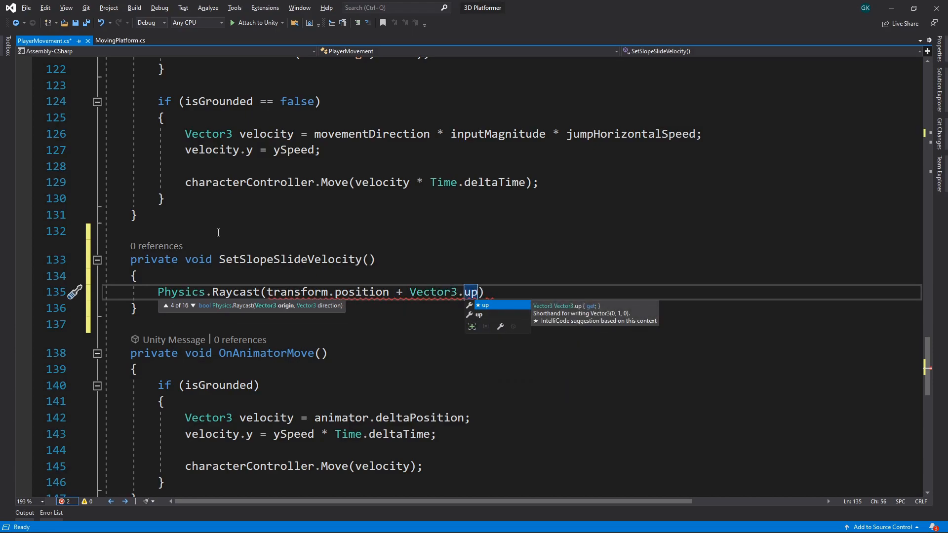
text(, VEctor)
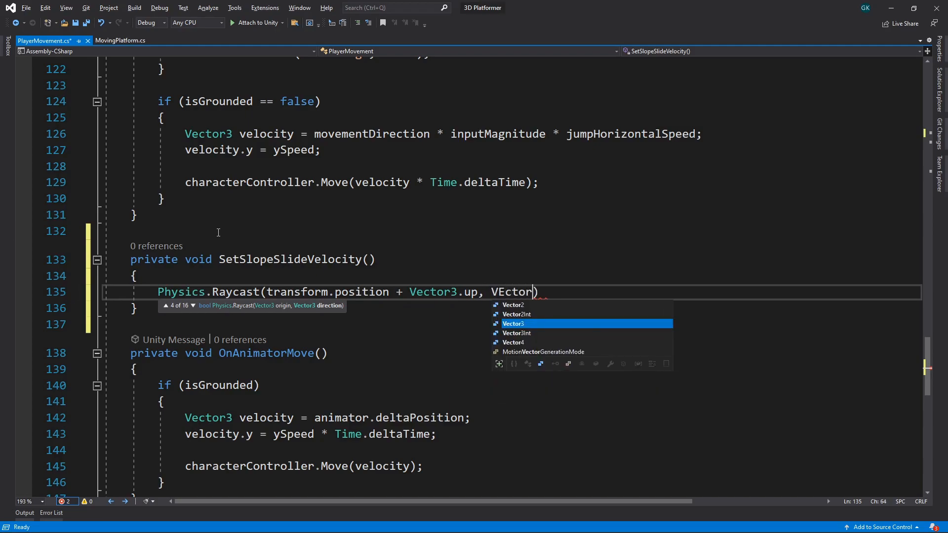
text(3.down,)
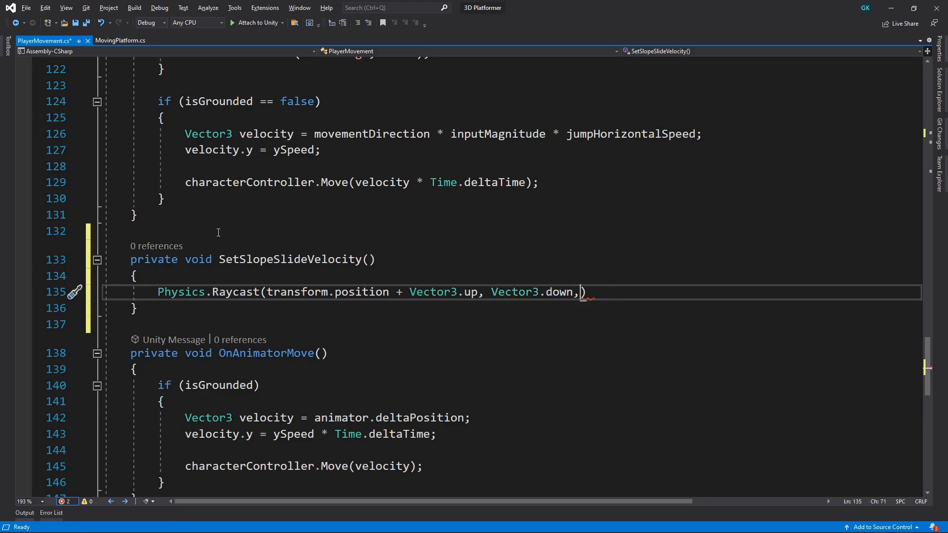
text(out RaycastHit)
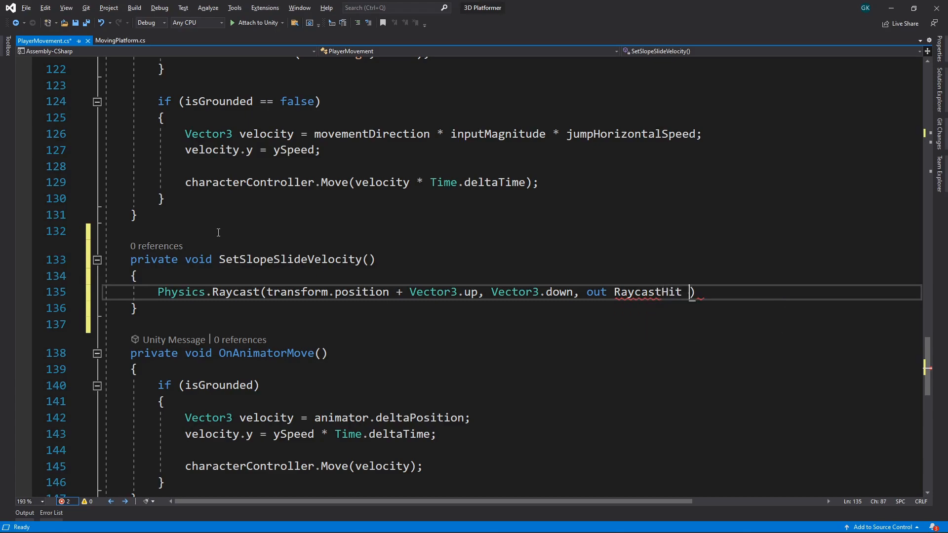
text(hitInfo,)
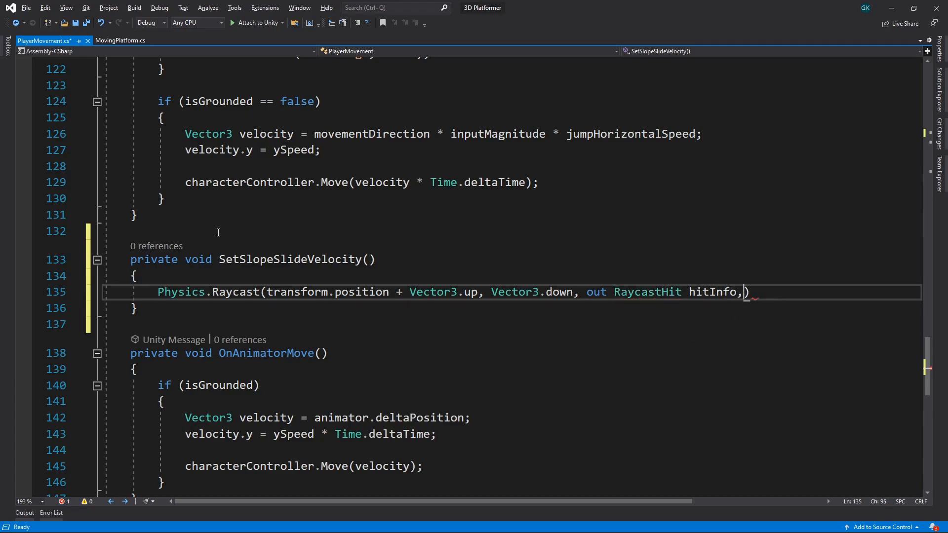
text(5)
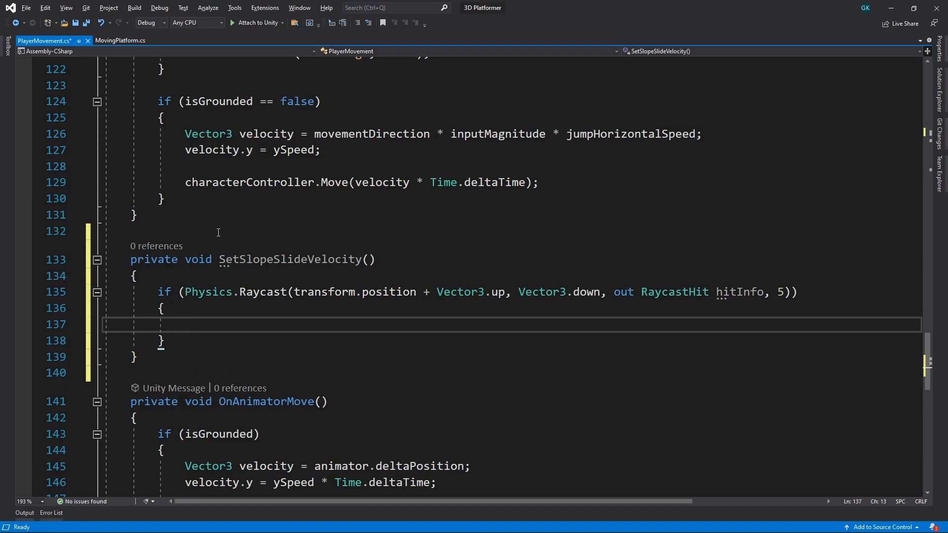
Compute 'float angle = Vector3.Angle(hitInfo.normal, Vector3.up);' inside the raycast block.
text(float angle)
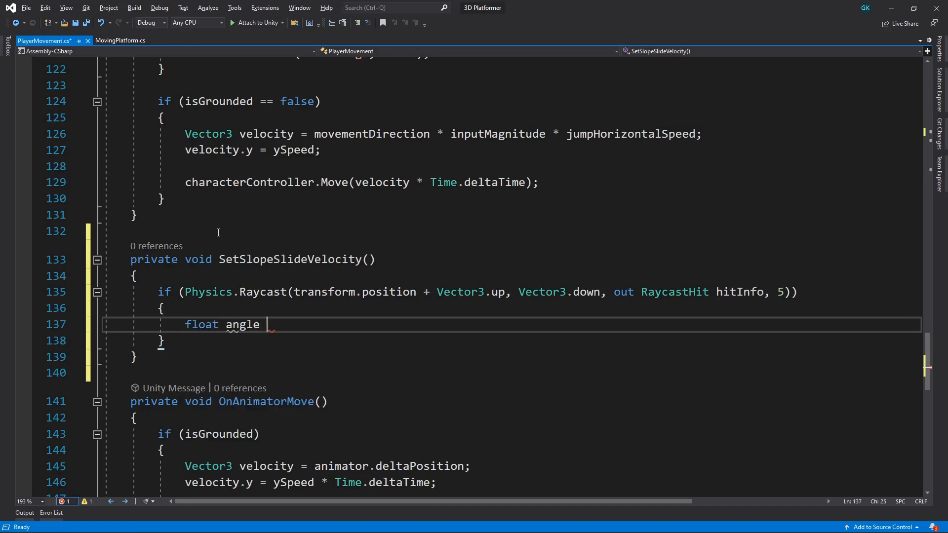
text(= Vector3.Angle()
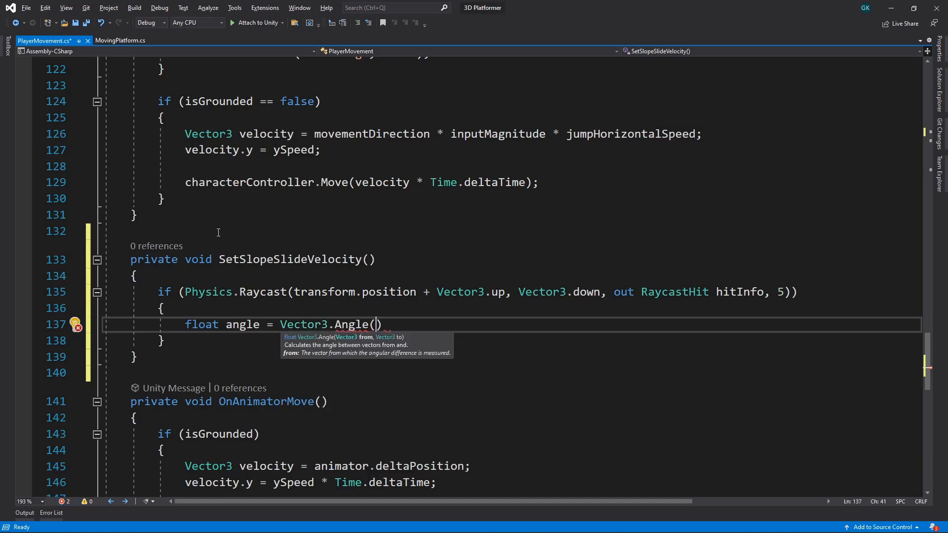
text(hitInfo.normal)
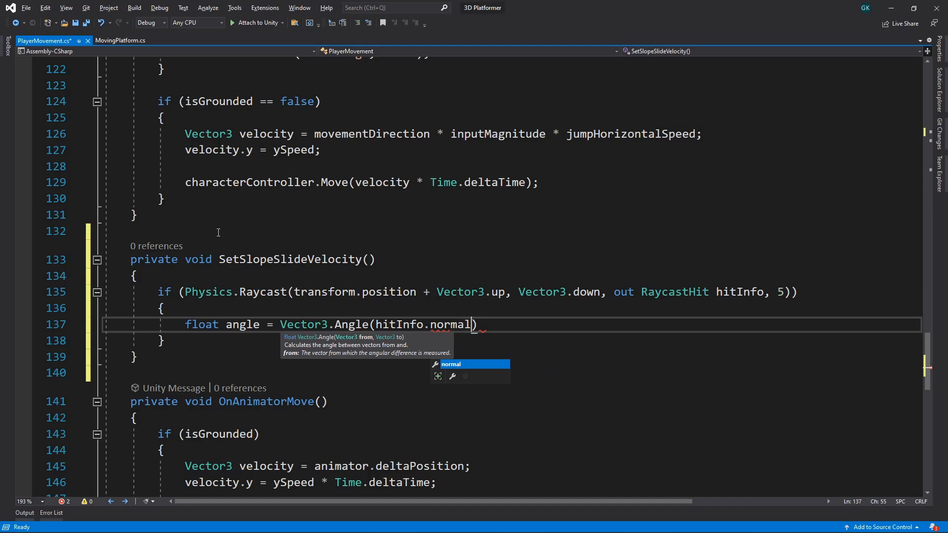
text(", ")
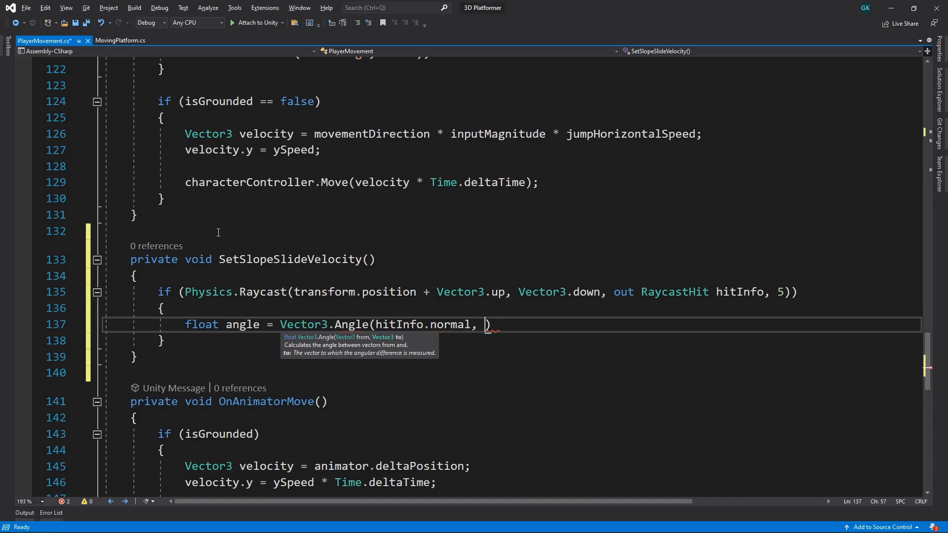
text(Vector3.up)
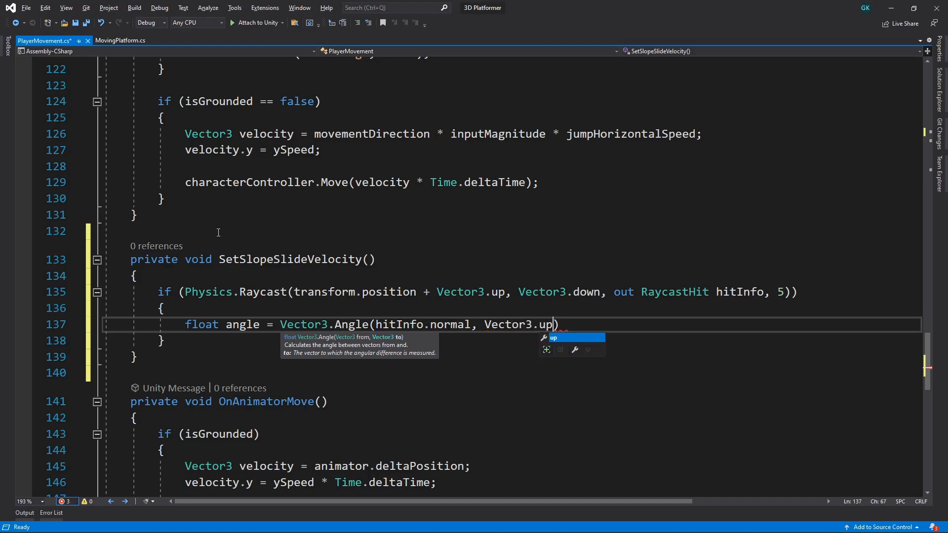
text(;)
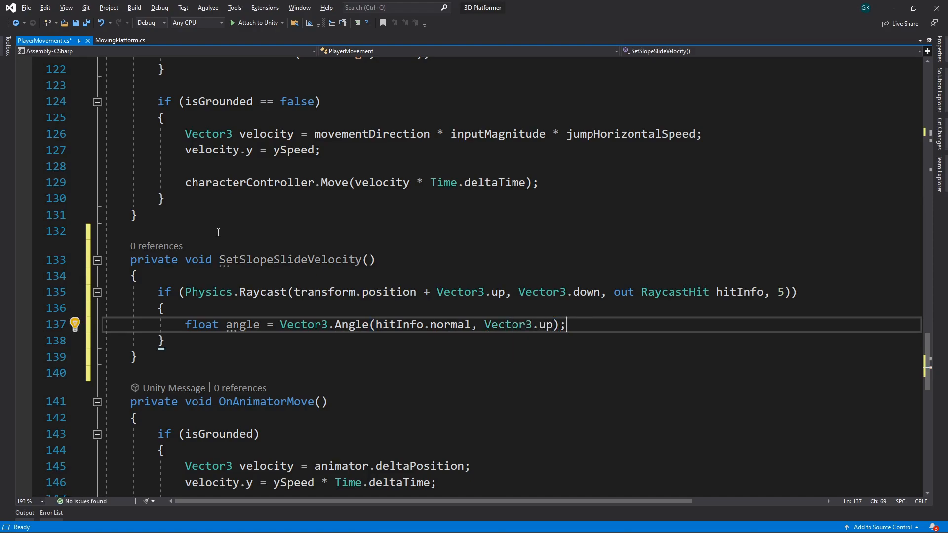
Add if (angle >= characterController.slopeLimit) and begin 'slopeSlideVelocity = Vector3.Proj'.
key(Enter)
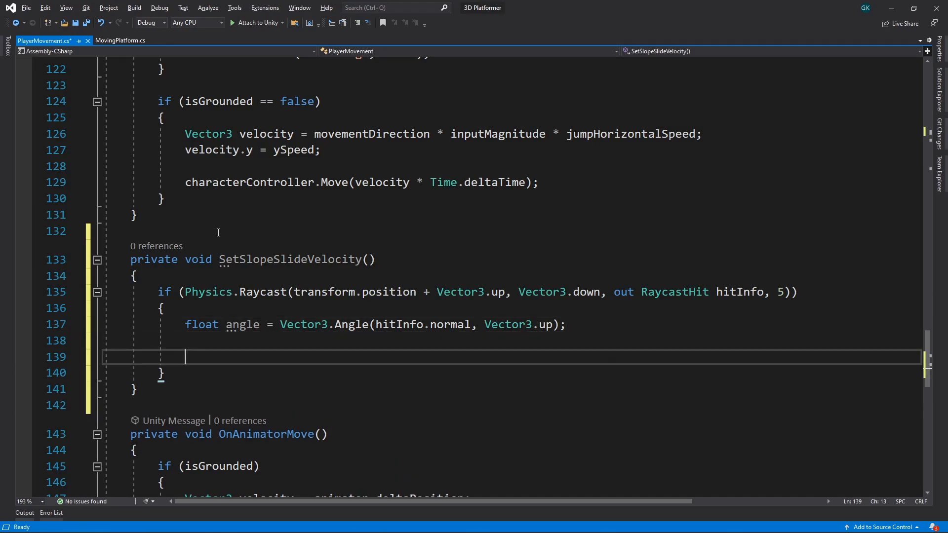
text(if (angle >= ))
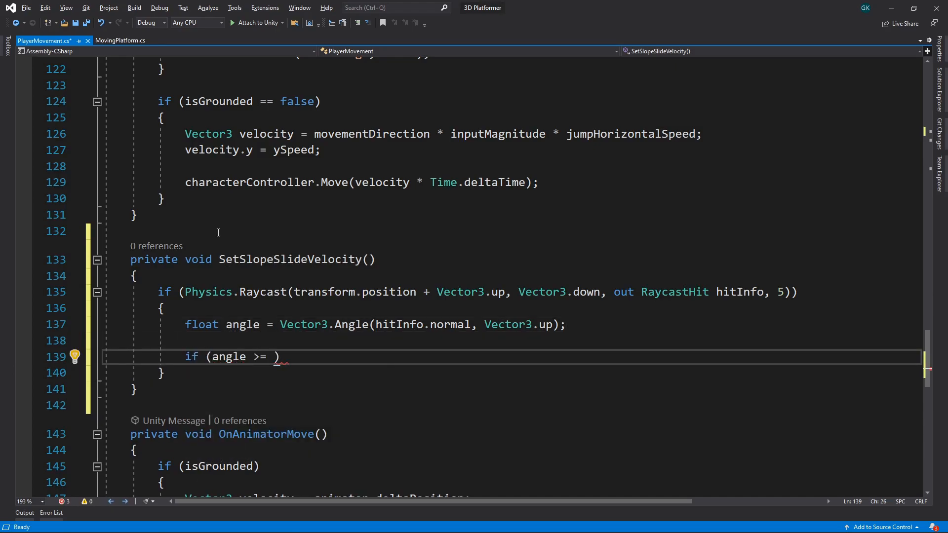
text(characterController.slopeLimit)
text({)
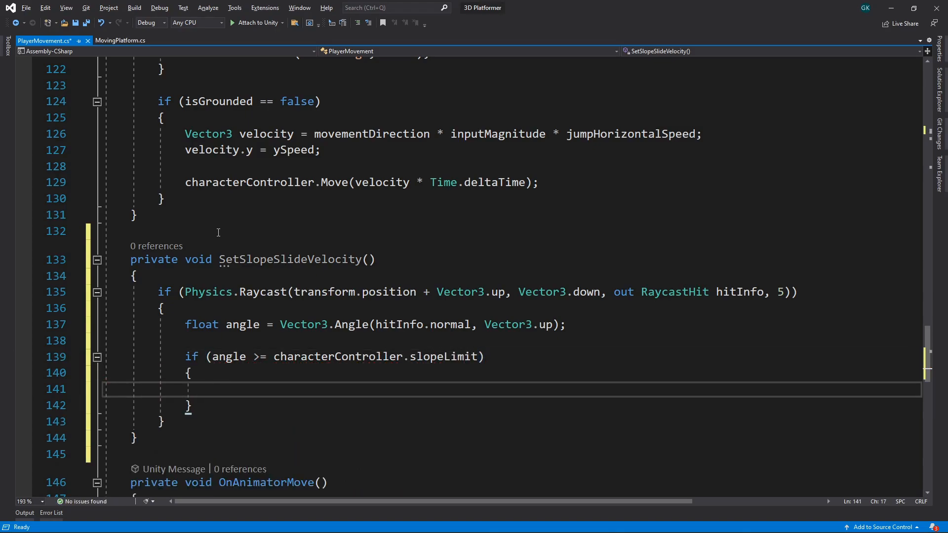
text(s)
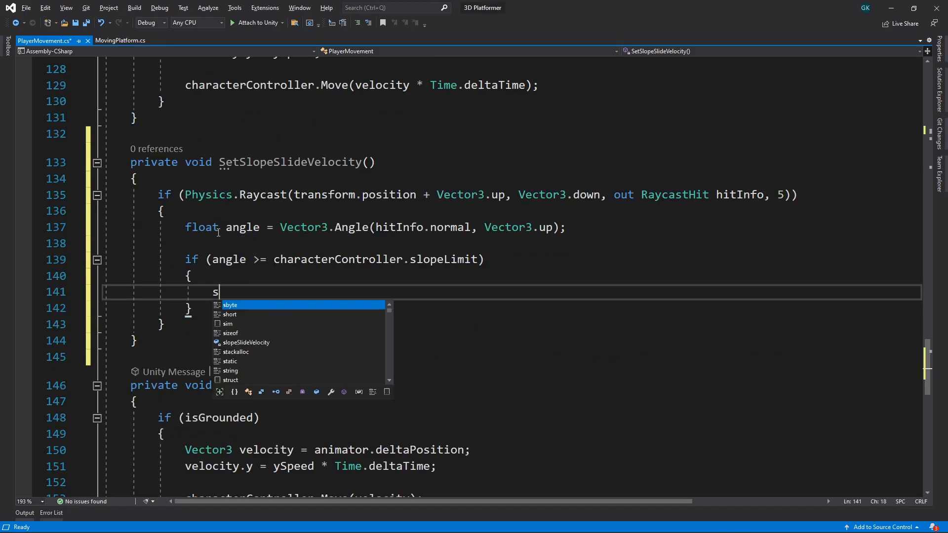
text(slopeSlideVelocity =)
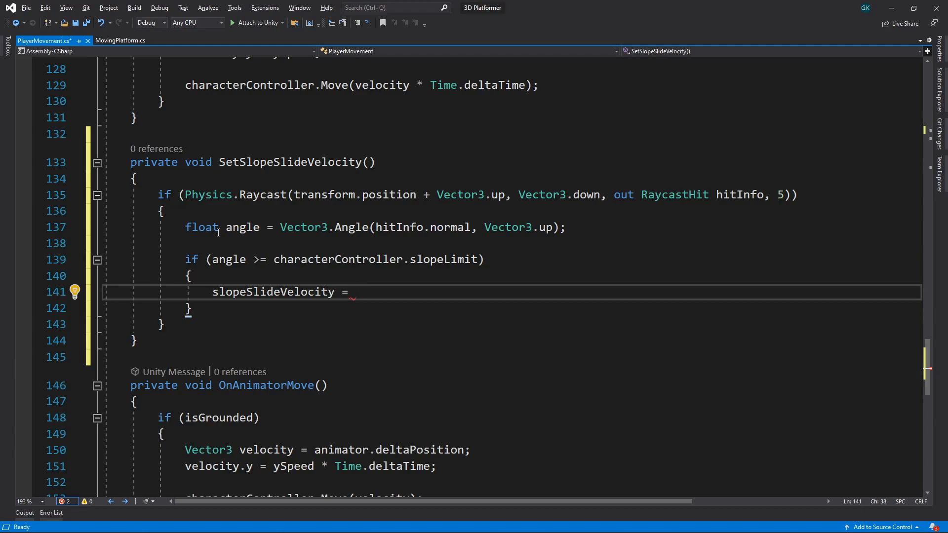
text(Vector3.Proj)
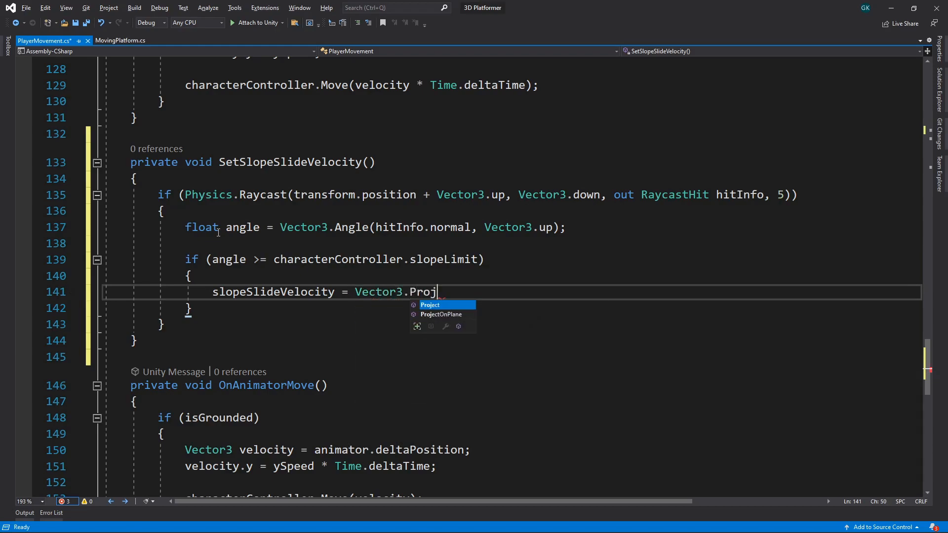
Switch to the browser showing the Unity Scripting API page for Vector3.ProjectOnPlane.
key(Tab)
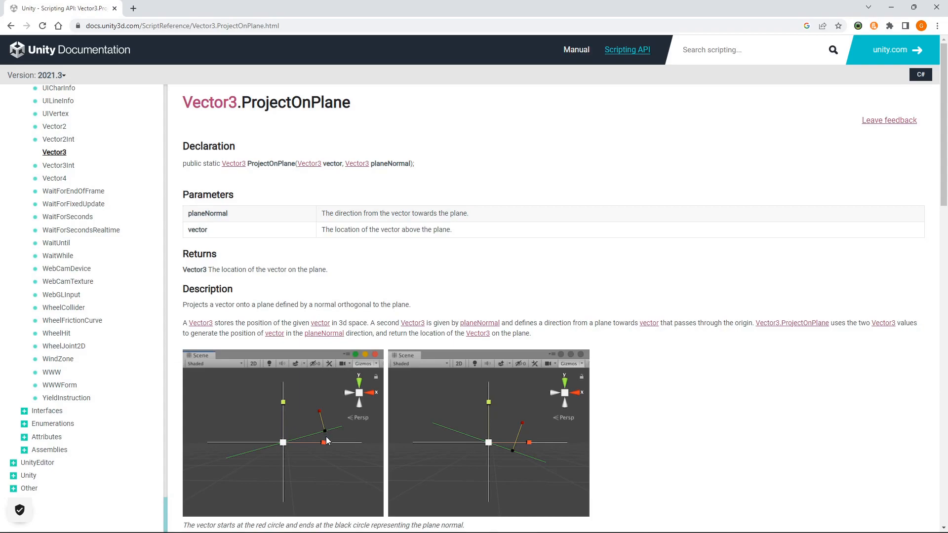
mouse_move(317, 442)
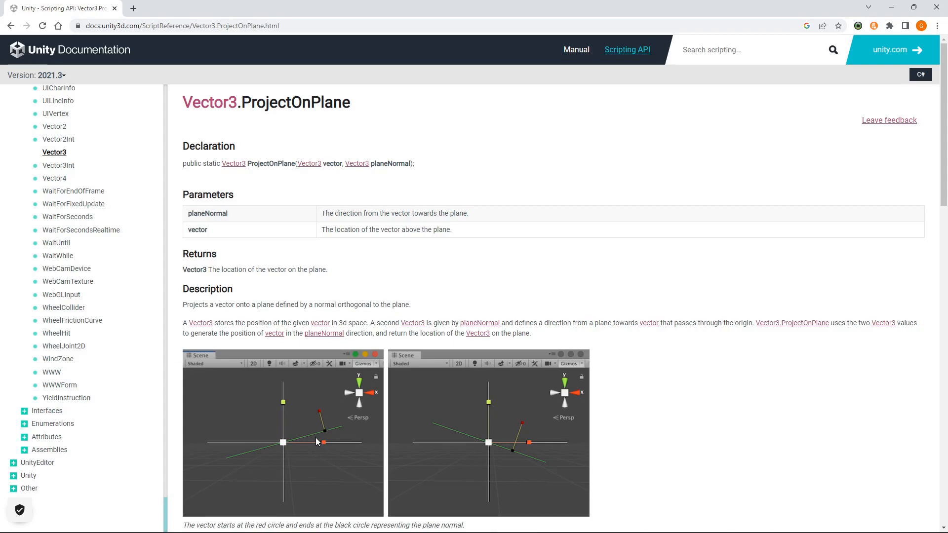
mouse_move(314, 439)
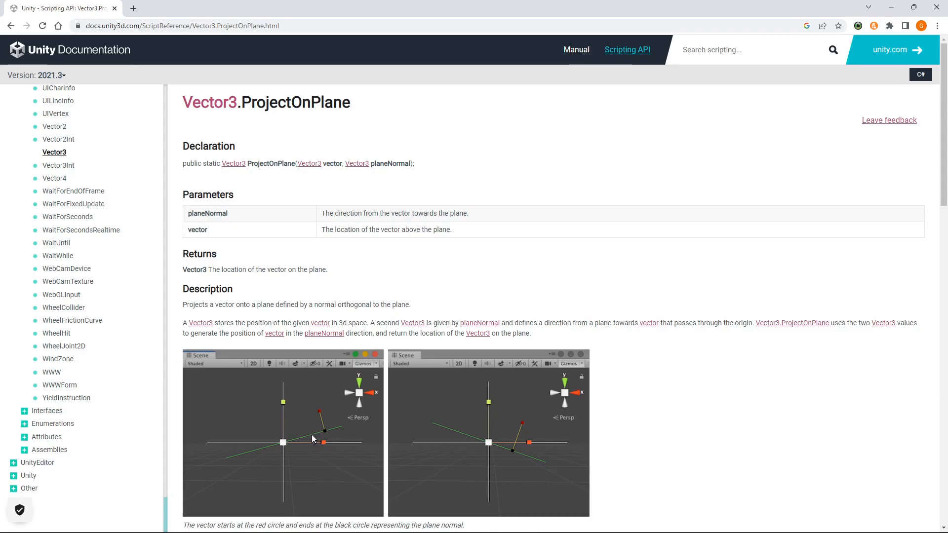
mouse_move(326, 435)
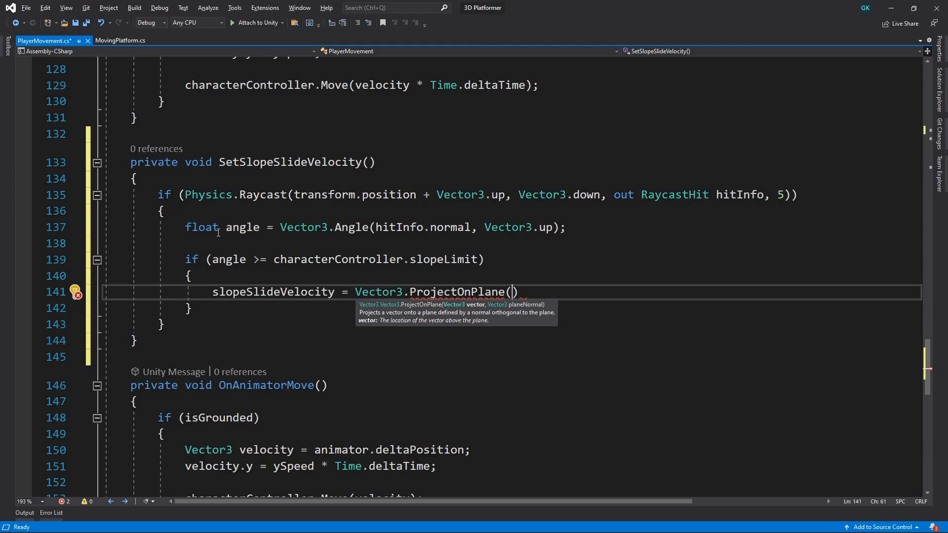
Complete the assignment as Vector3.ProjectOnPlane(new Vector3(0, ySpeed, 0), hitInfo.normal).
text(new Vector3(0, y)
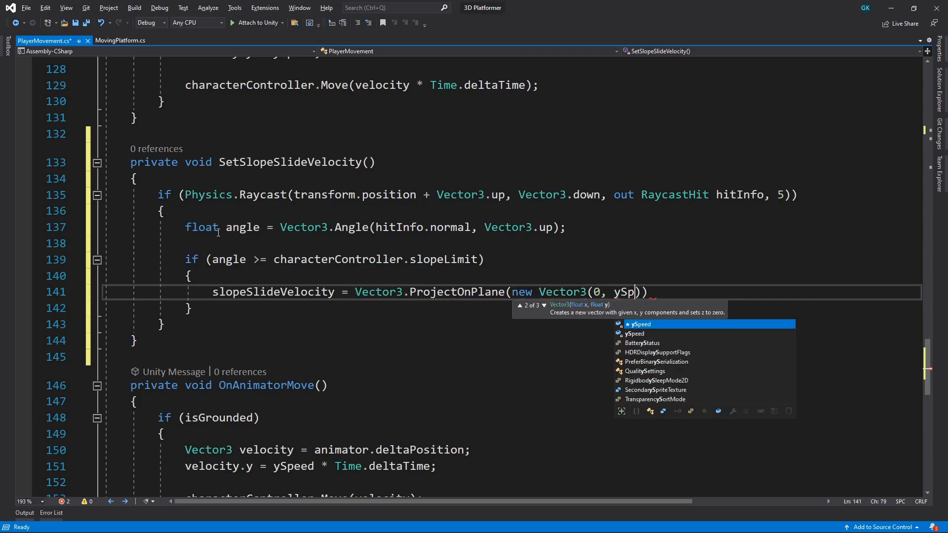
text(Speed, 0)
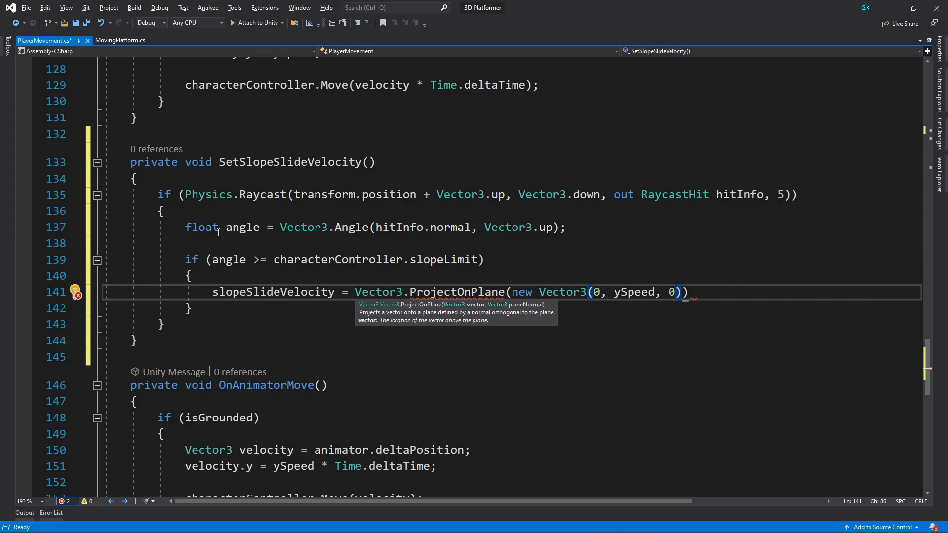
text(,)
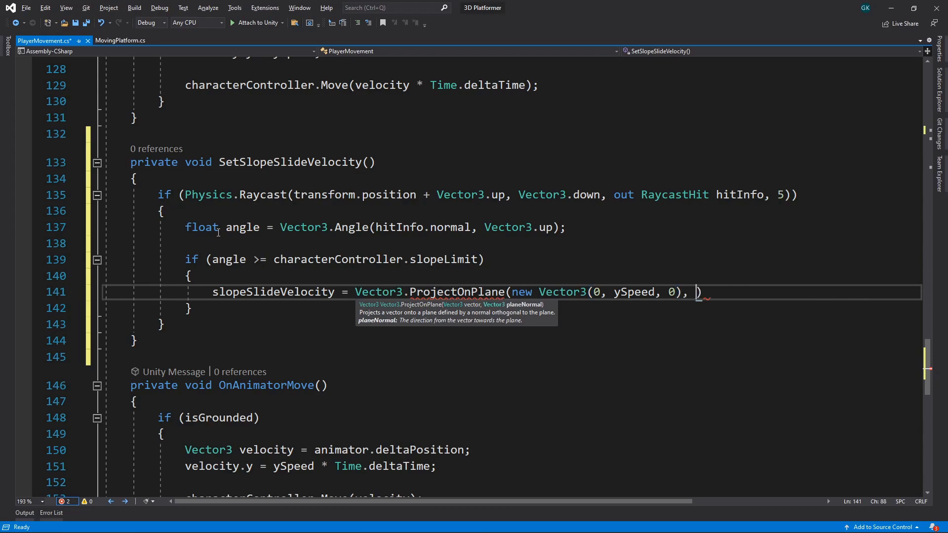
text(hitInfo.normal)
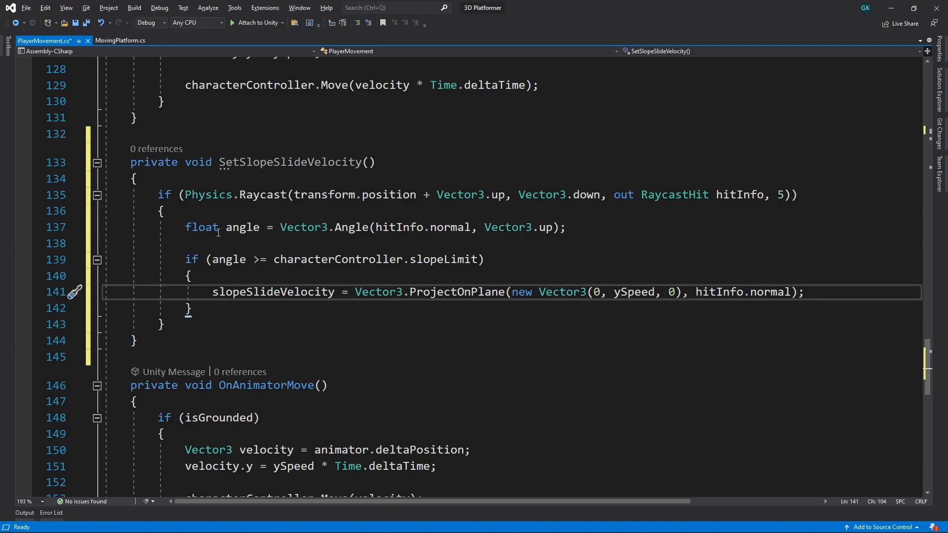
Add 'return;' after the projection and move into Update to start typing the slope call.
key(Enter)
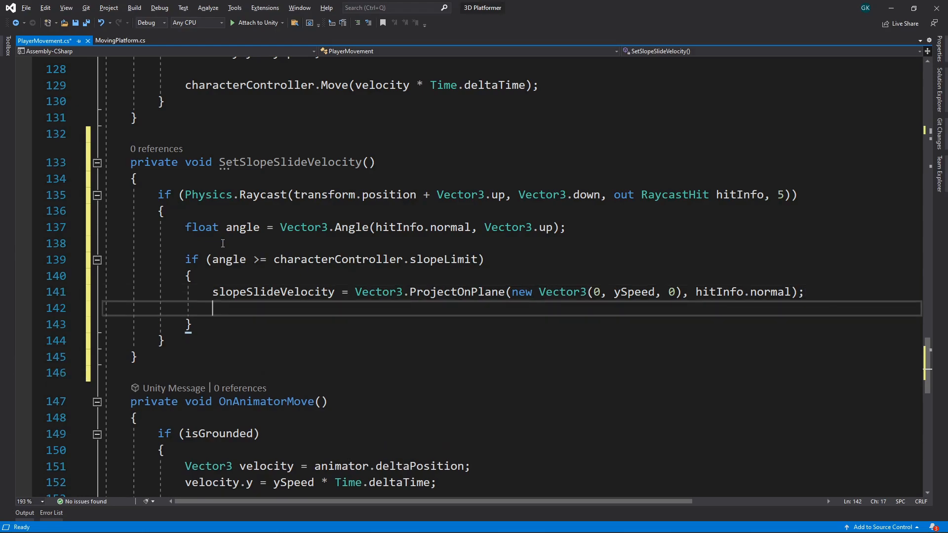
text(return;)
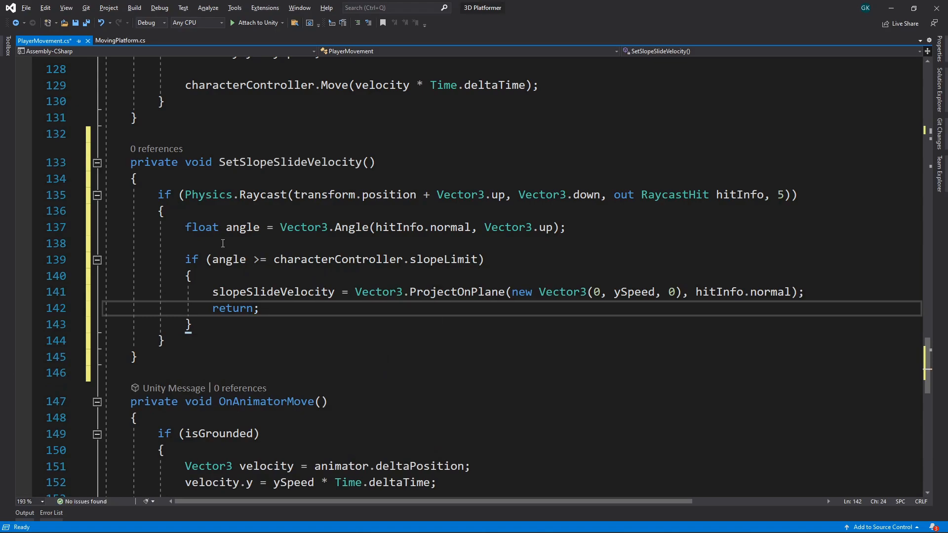
double_click(232, 308)
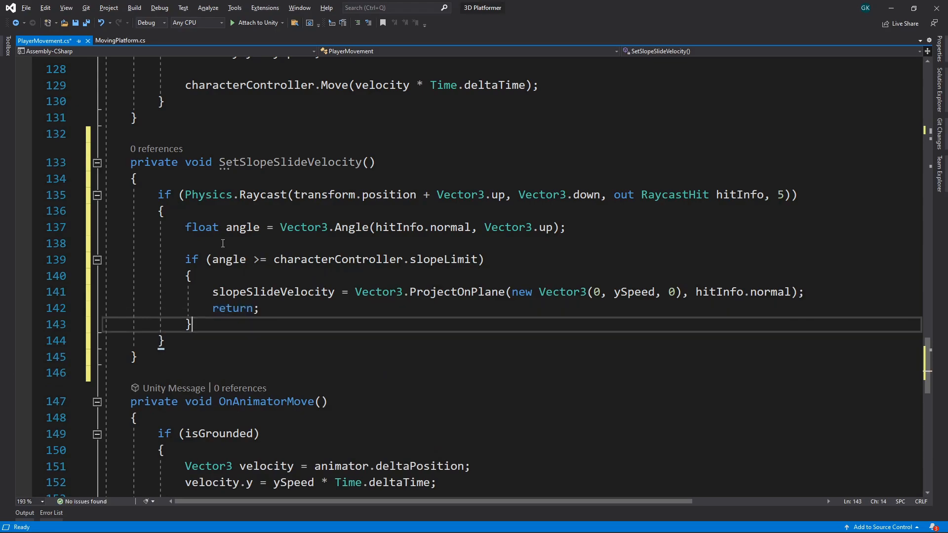
text(slop)
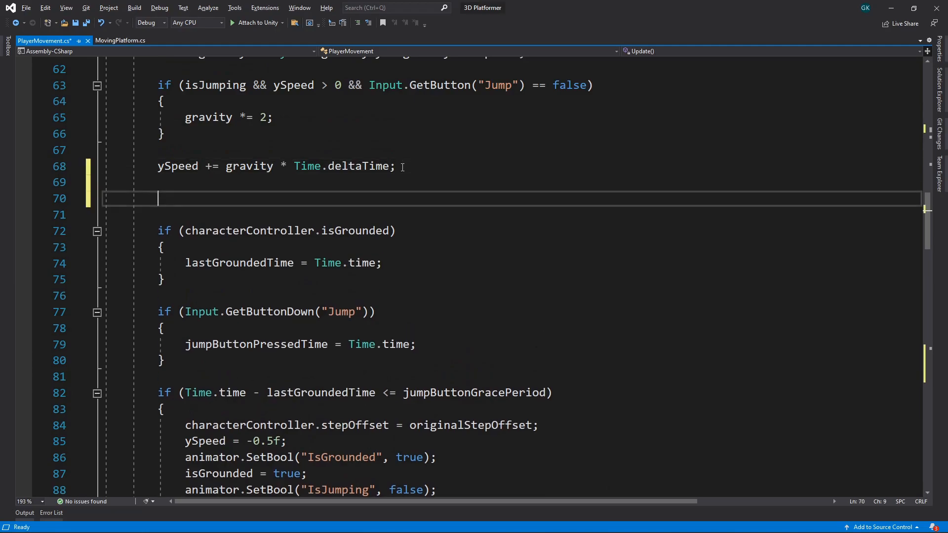
Call SetSlopeSlideVelocity(); then set isSliding = false when slopeSlideVelocity == Vector3.zero.
text(SetSlopeSlideVel)
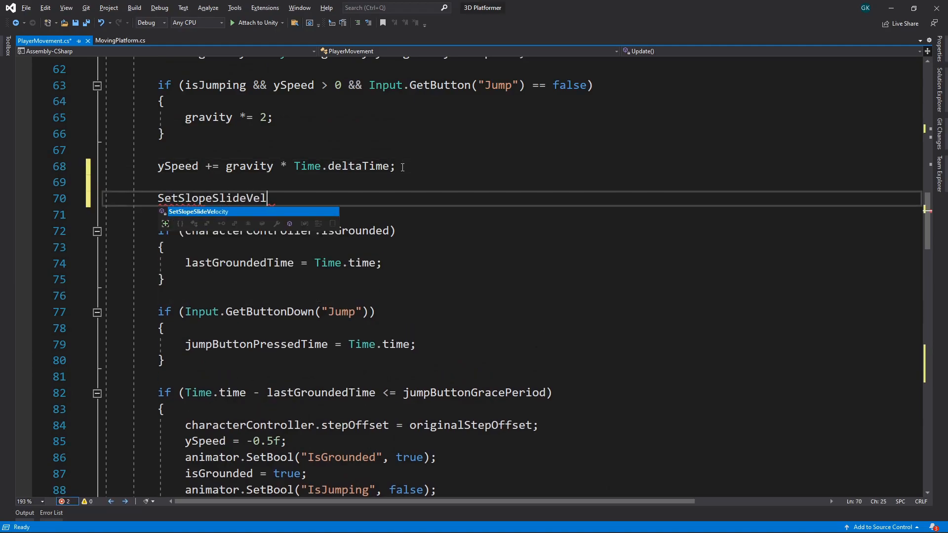
key(Tab)
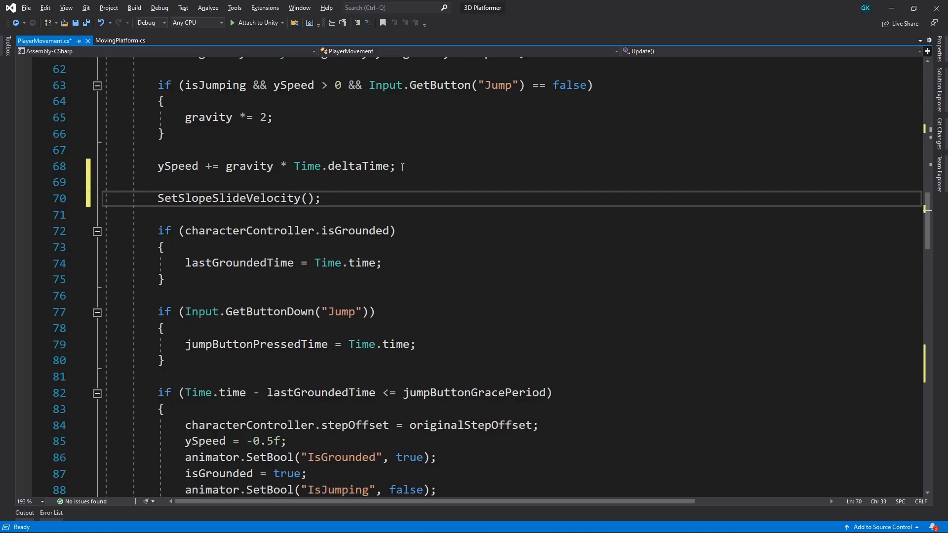
text(if (slopeSlideVelocity == Vector3.)
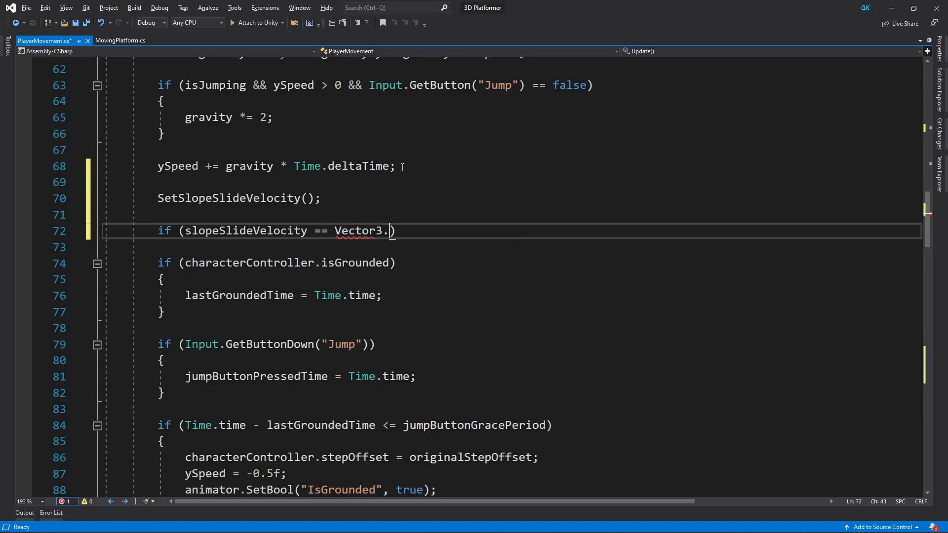
text(zero))
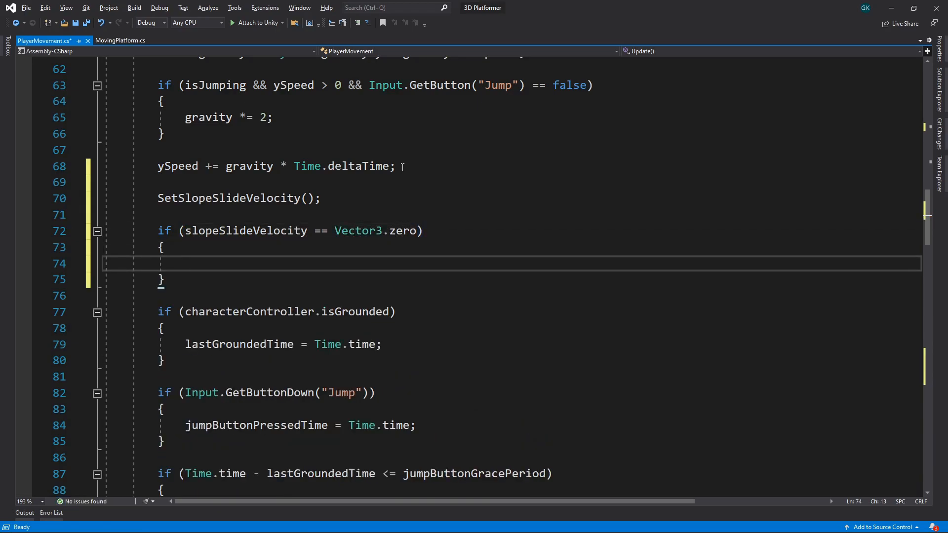
text(isSliding = false;)
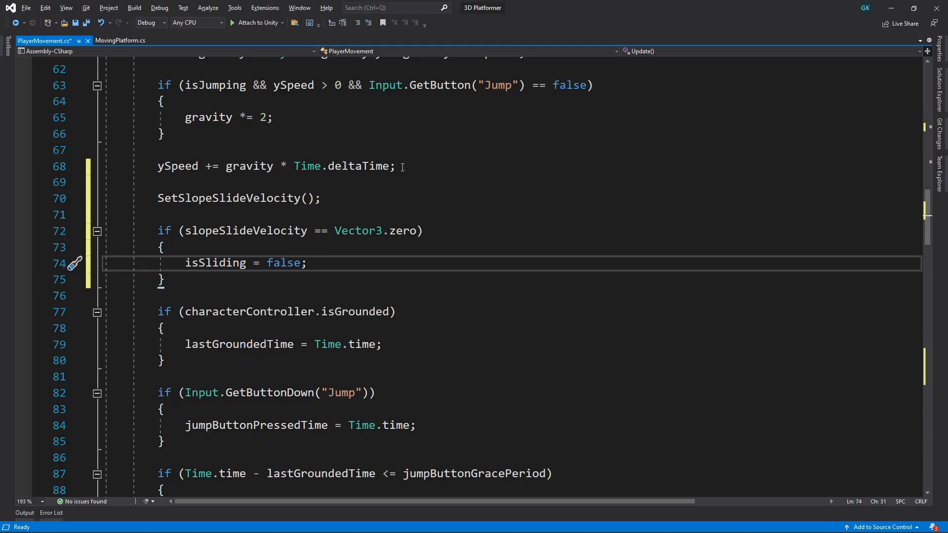
scroll(down, 3)
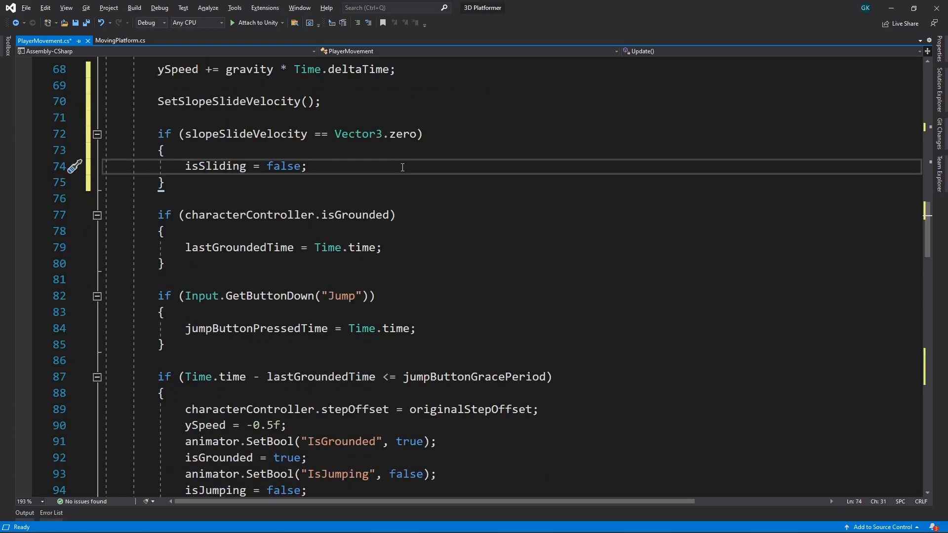
Set isSliding = true when slopeSlideVelocity != Vector3.zero, and guard the ySpeed reset with if (isSliding == false).
scroll(down, 3)
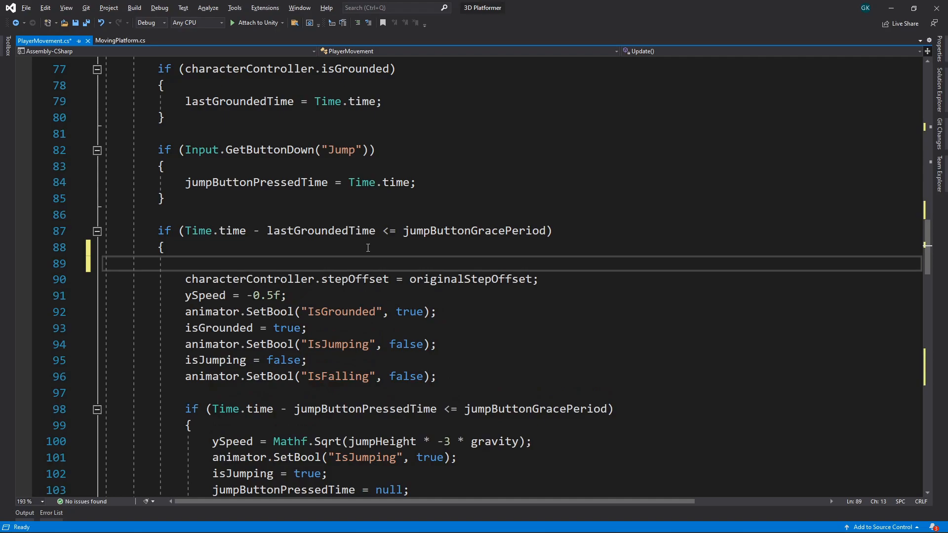
text(if (s))
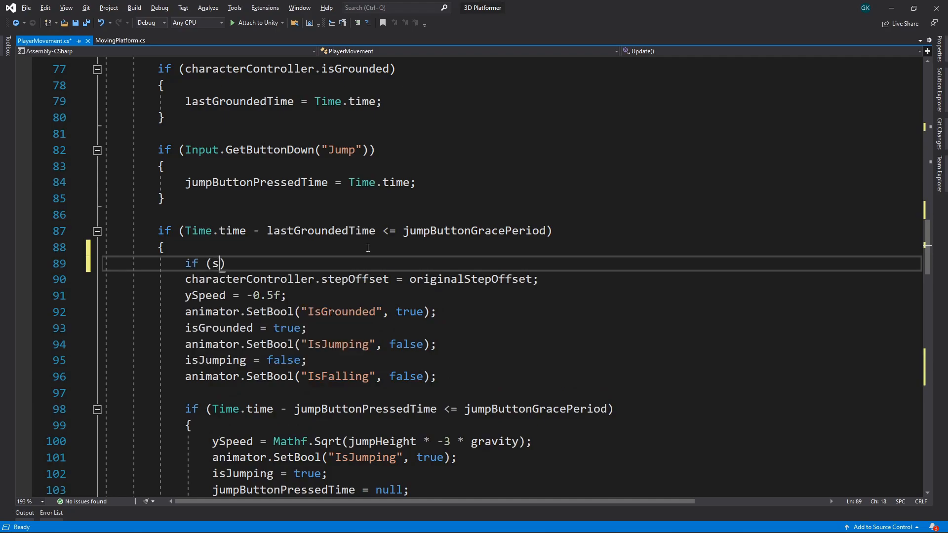
text(lopeSlideVelocity != Vector3.zero)
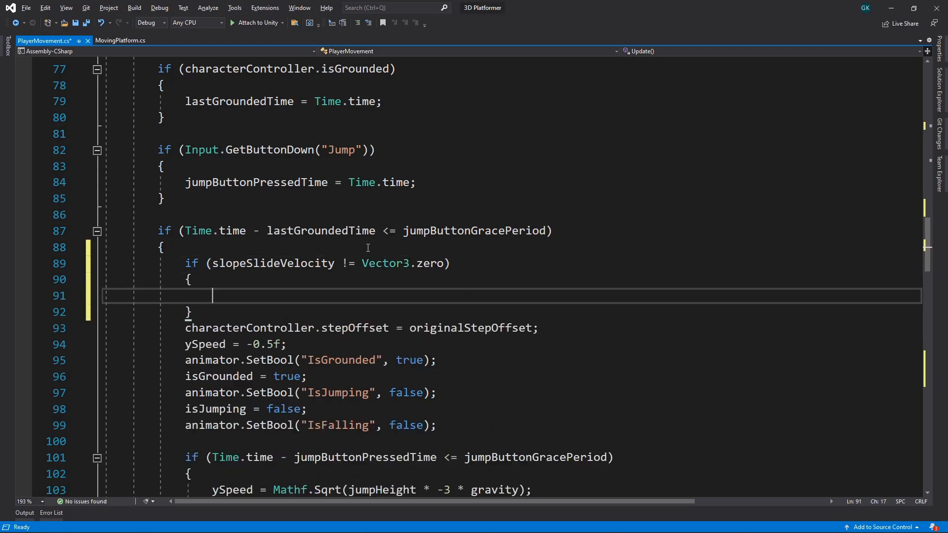
text(isSliding = true;)
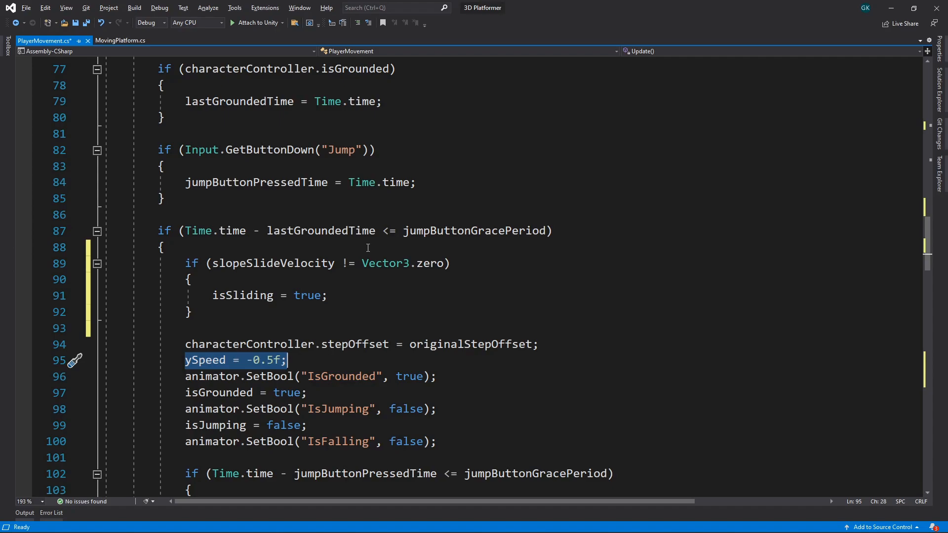
key(Enter)
text(if (isSliding == )
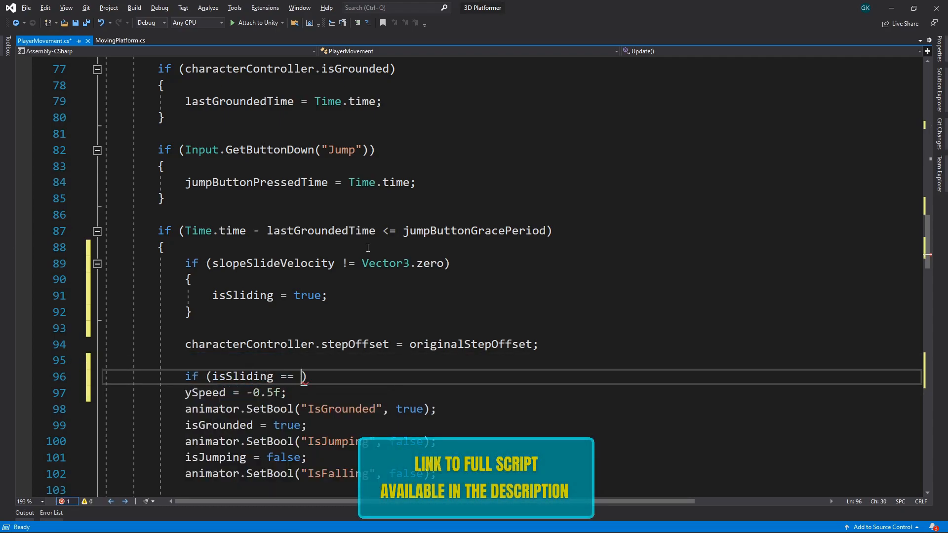
text(false))
text({)
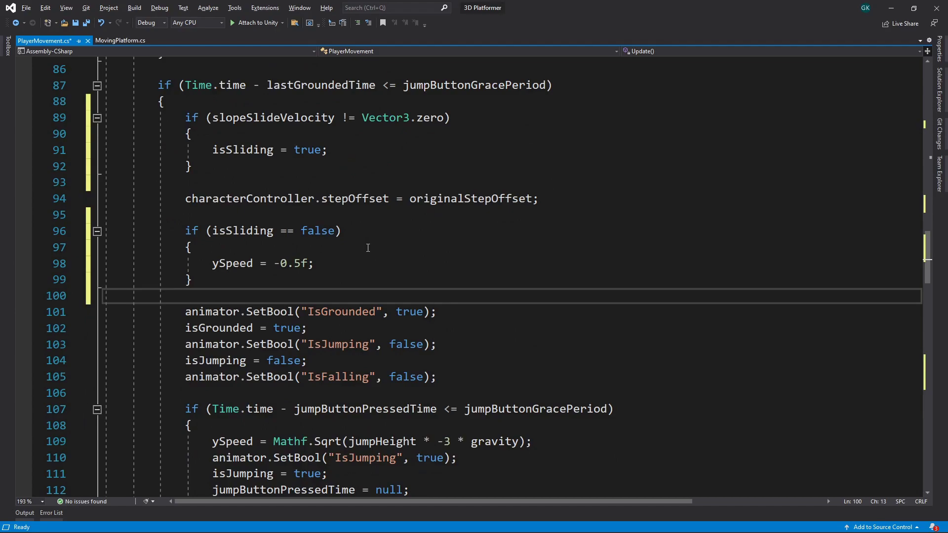
Append '&& isSliding == false' to the jumpButtonPressedTime condition so jumping is blocked while sliding.
click(227, 409)
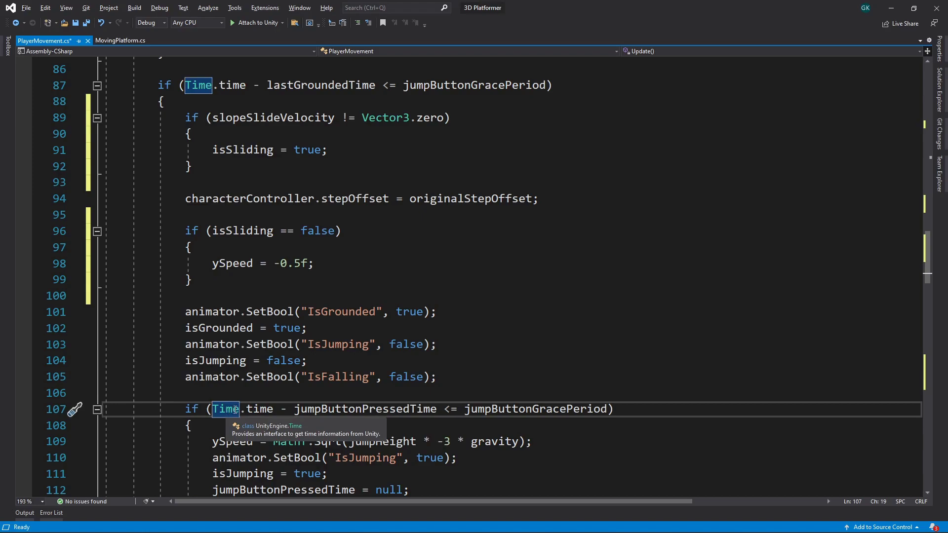
mouse_move(608, 409)
text( && isS)
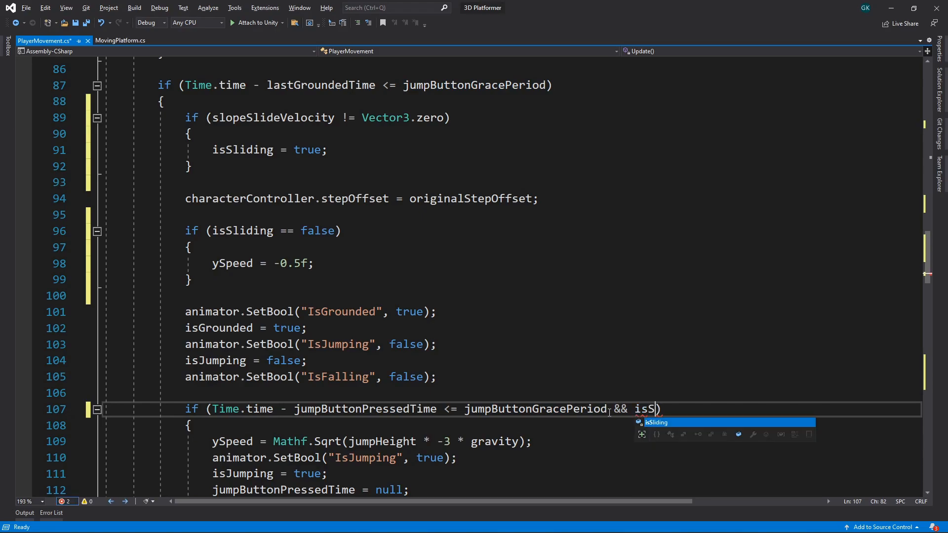
text(liding == false)
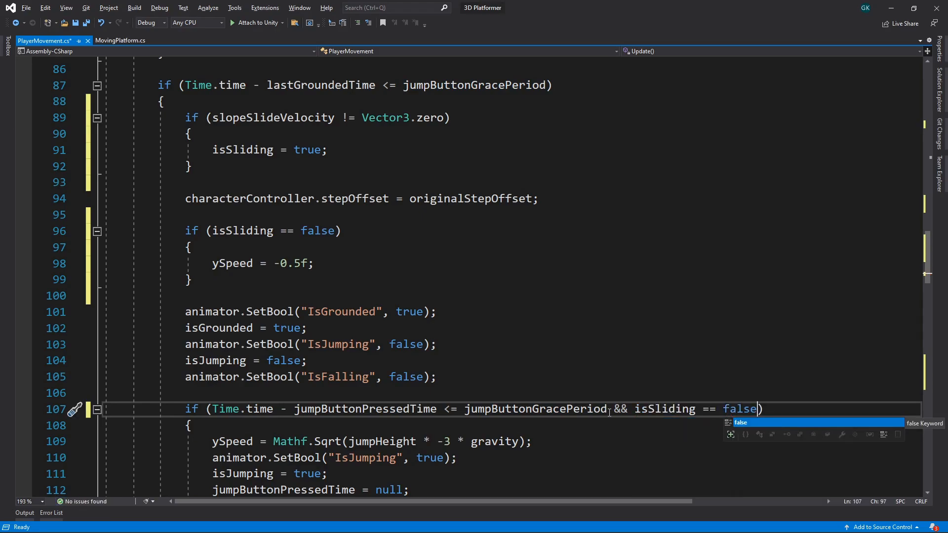
key(Escape)
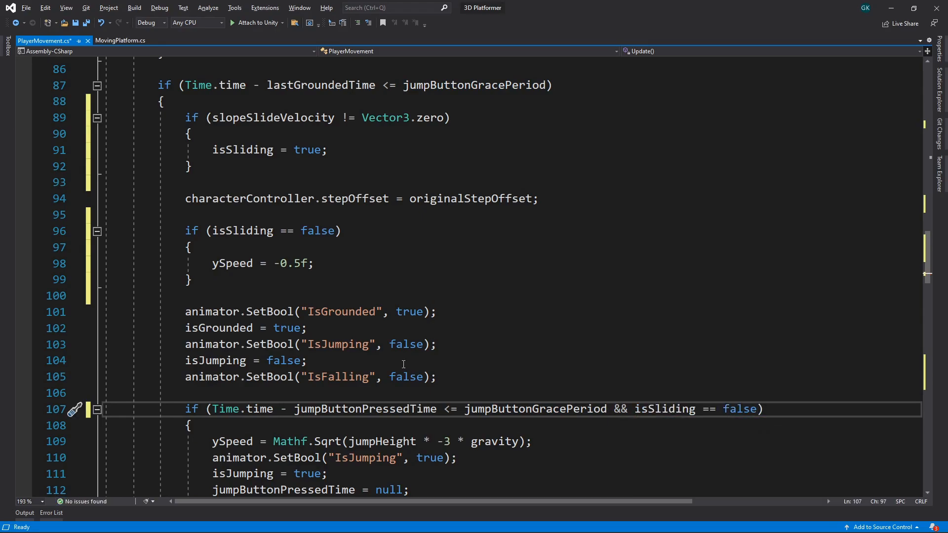
scroll(down, 3)
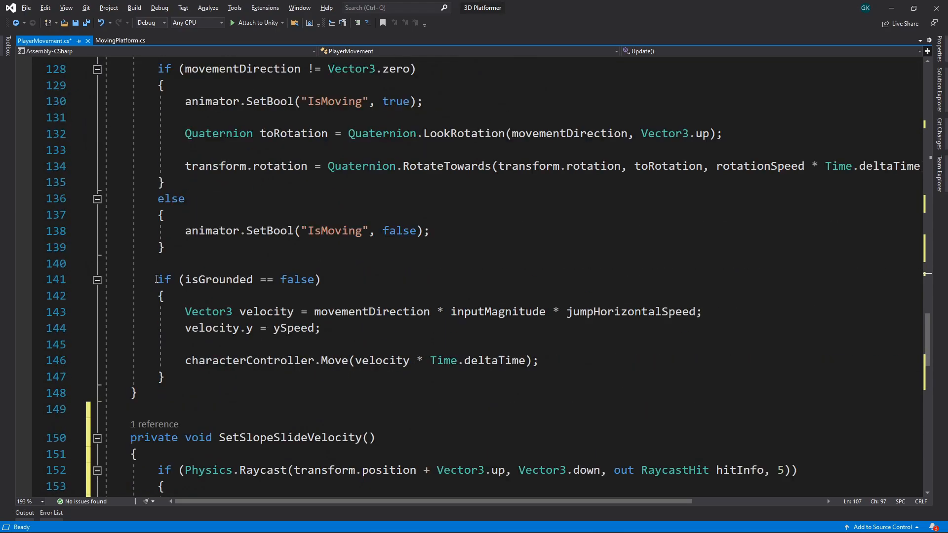
Guard the not-grounded block with '&& isSliding == false' and start if (isSliding) with Vector3 velocity = slopeSlideVelocity.
drag(156, 279, 163, 376)
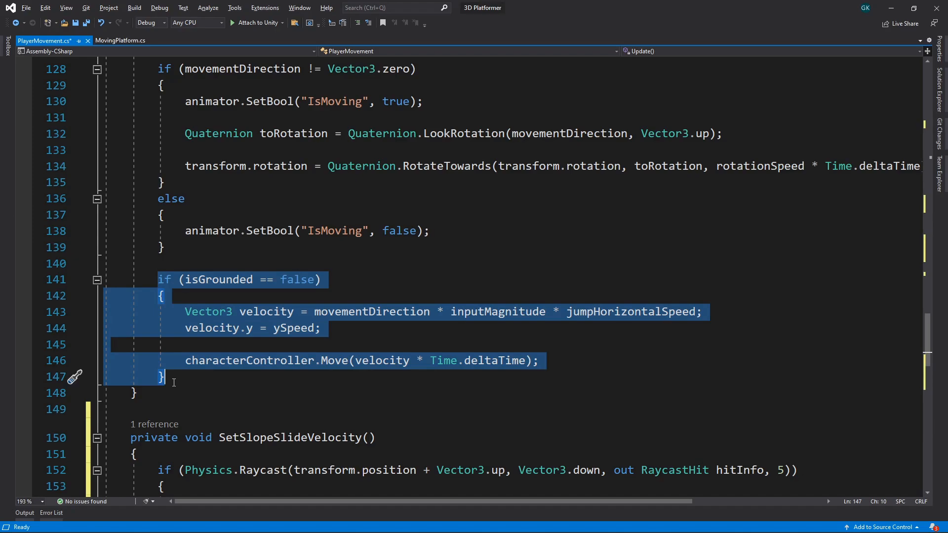
mouse_move(315, 289)
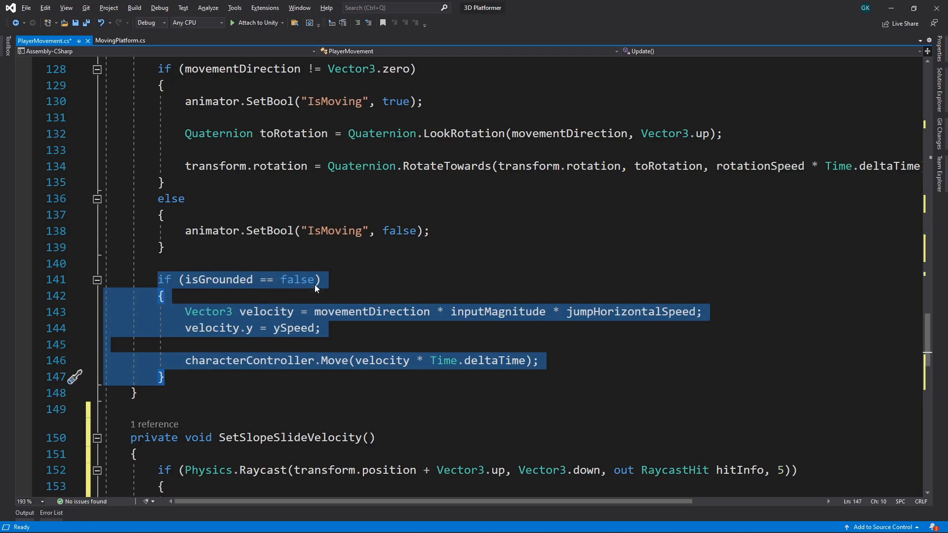
text(&& isSliding == false)
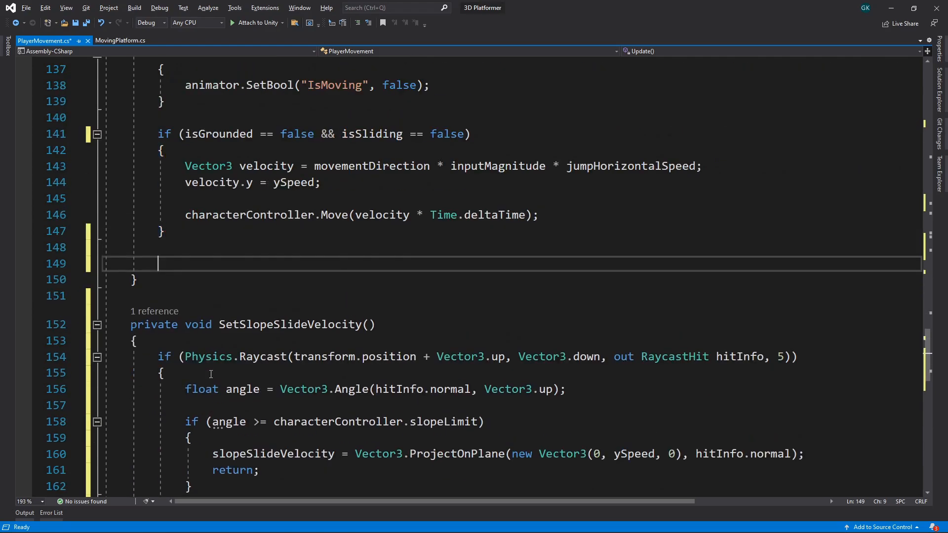
text(if (isSliding))
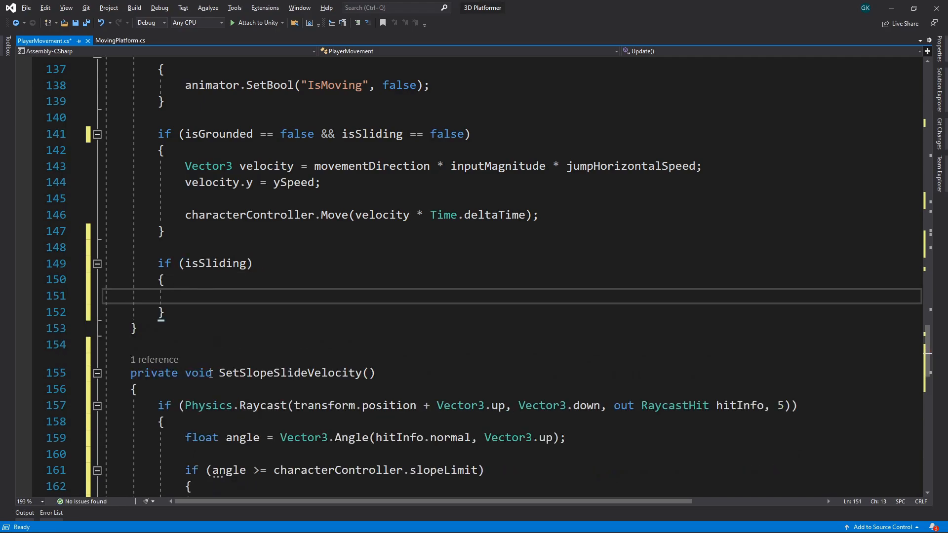
text(Vector3 velocity)
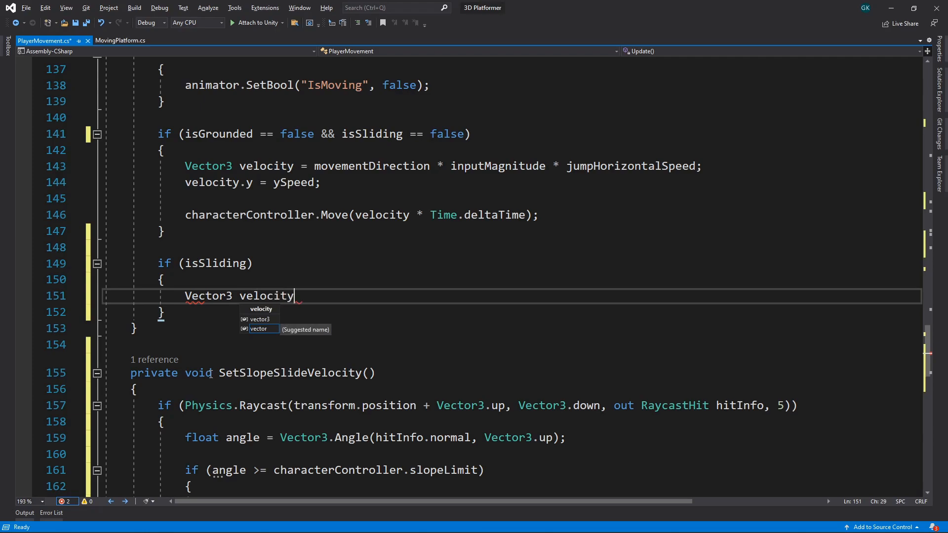
text(= slopeSlideVelocity;)
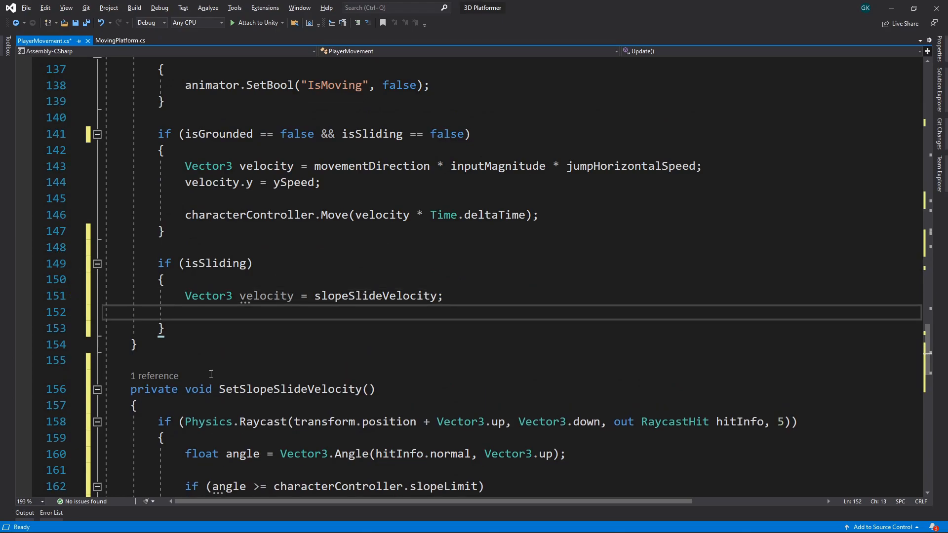
Set velocity.y = ySpeed and move the character with characterController.Move(velocity).
text(velocity.y = ySp)
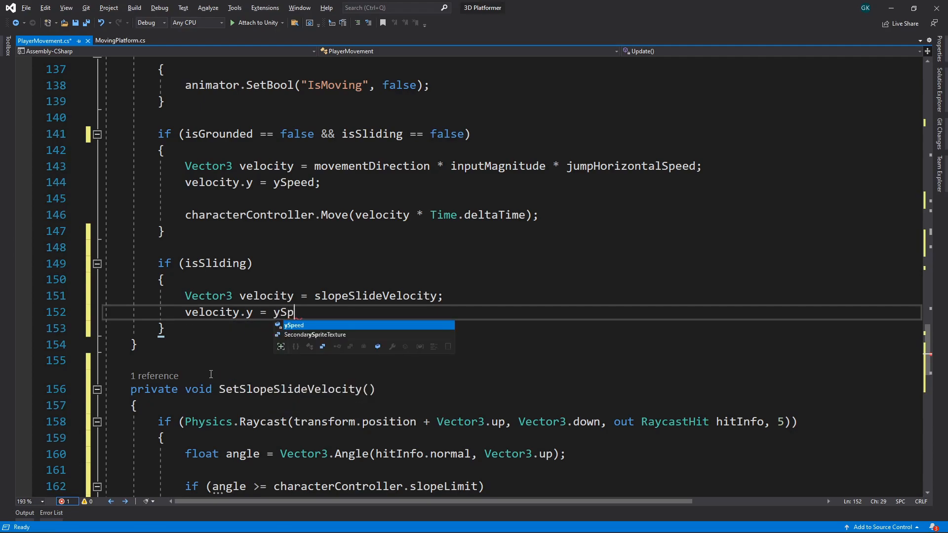
key(Enter)
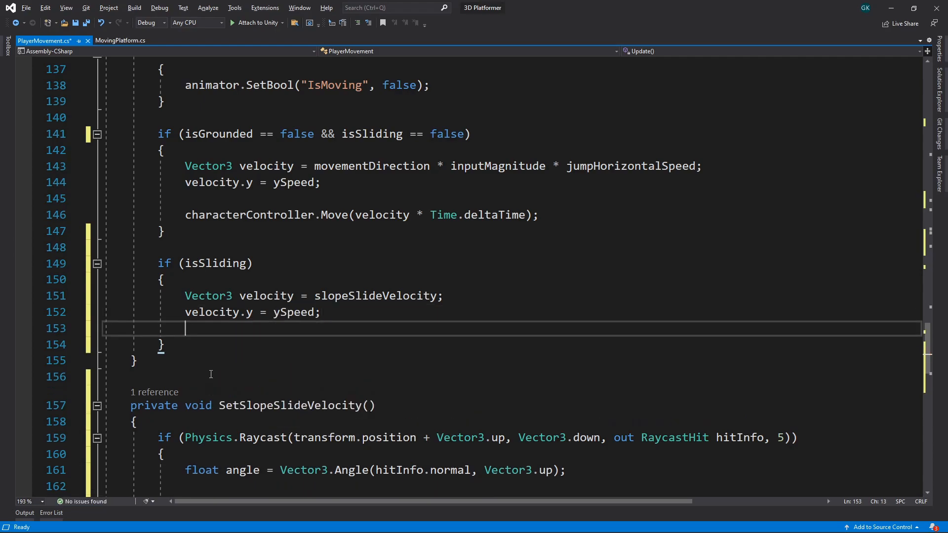
text(c)
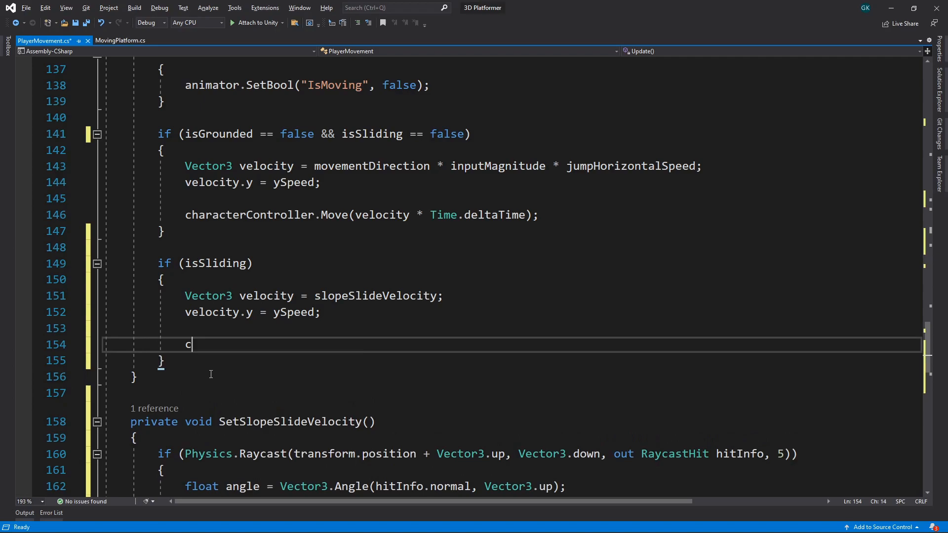
text(haracterController)
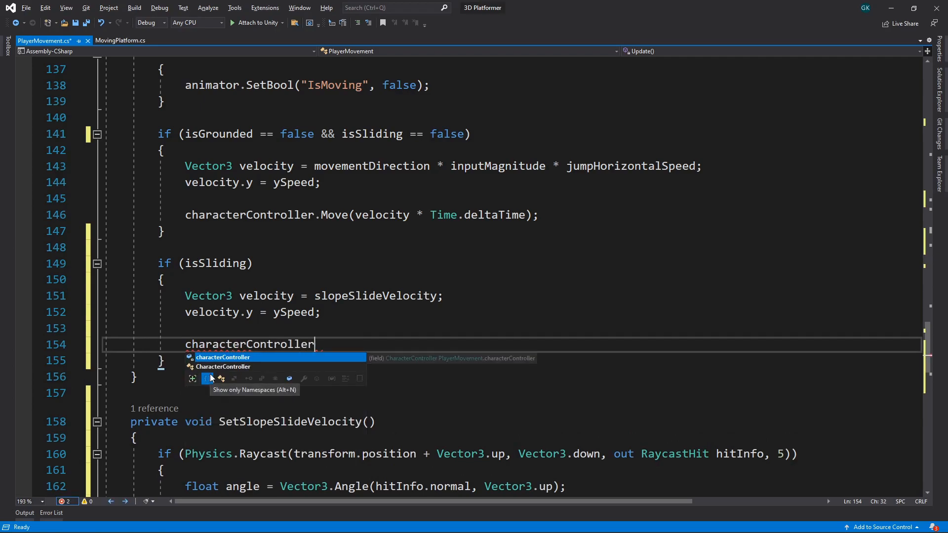
text(.Move(velocity * Time.deltaTime);)
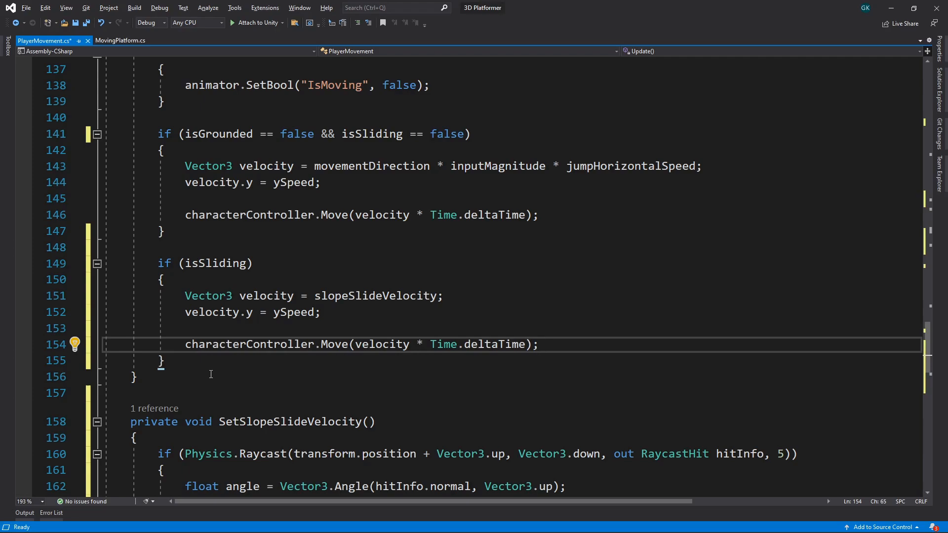
Extend the OnAnimatorMove condition to 'isGrounded && isSliding == false'.
scroll(down, 3)
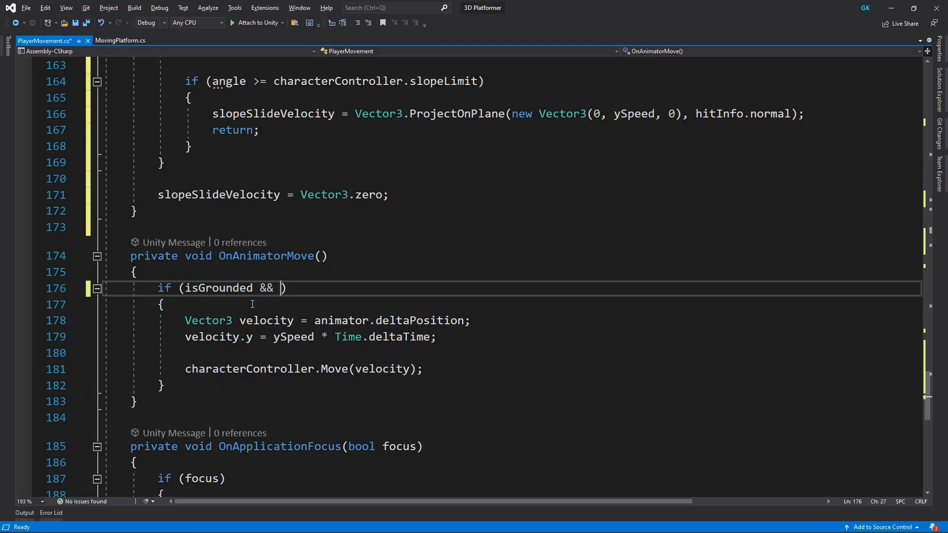
text(isSliding == false)
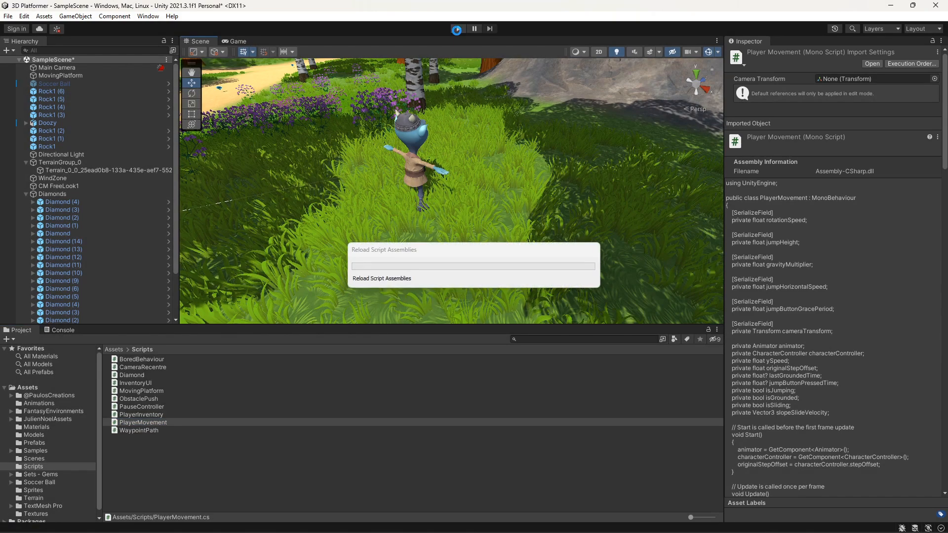
Switch to the Unity editor so the edited PlayerMovement script reloads.
click(457, 29)
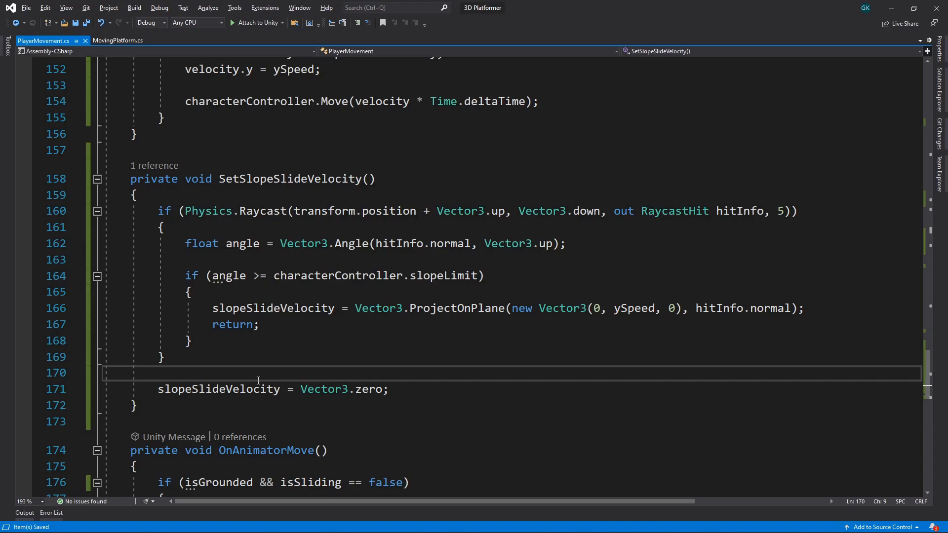
Add 'if (isSliding) slopeSlideVelocity -= slopeSlideVelocity * Time.deltaTime * 3;' in SetSlopeSlideVelocity.
key(Enter)
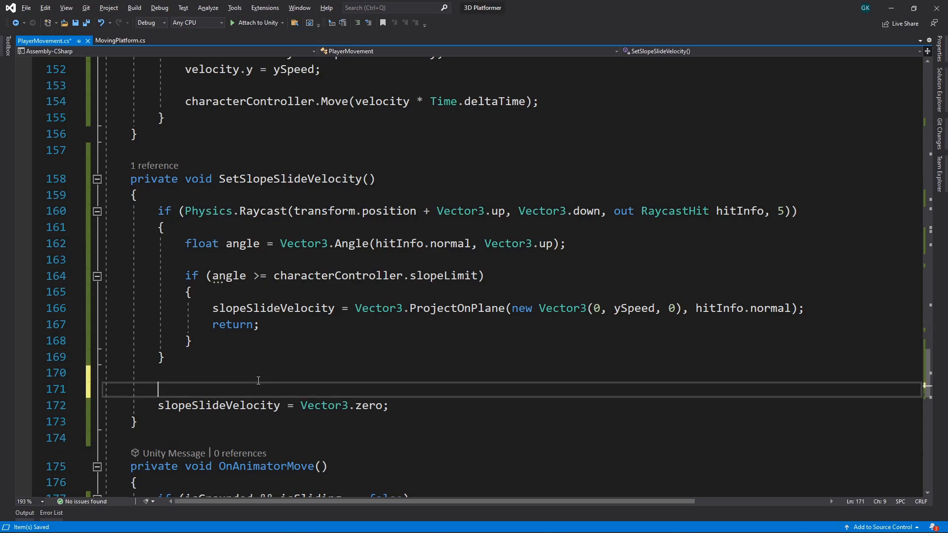
text(if (isSliding))
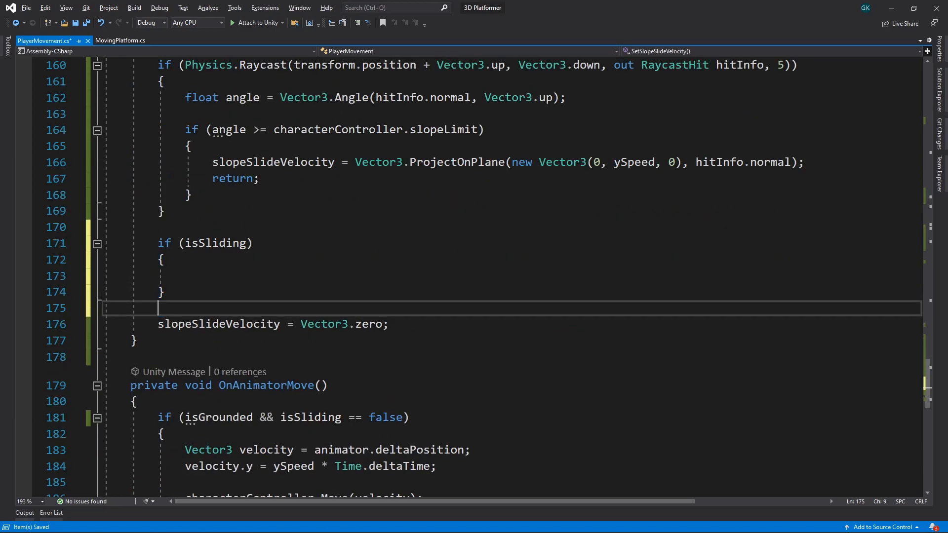
text(slopeSlide)
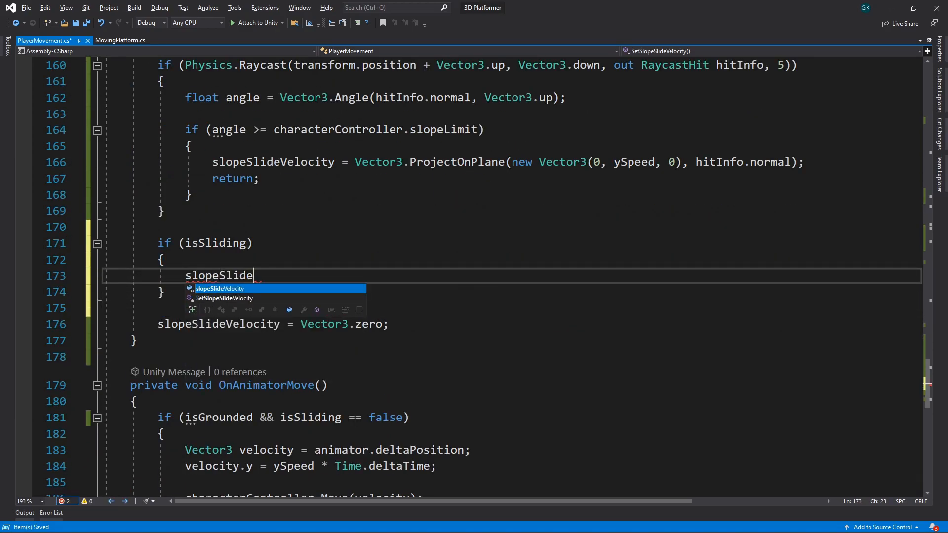
text(Velocity -= slopeSlideVelocity)
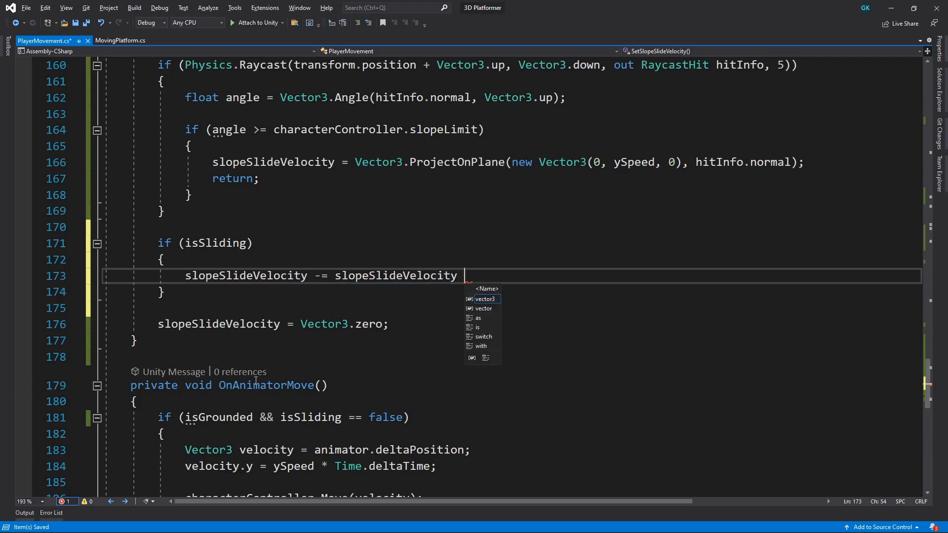
text(* Time.delta)
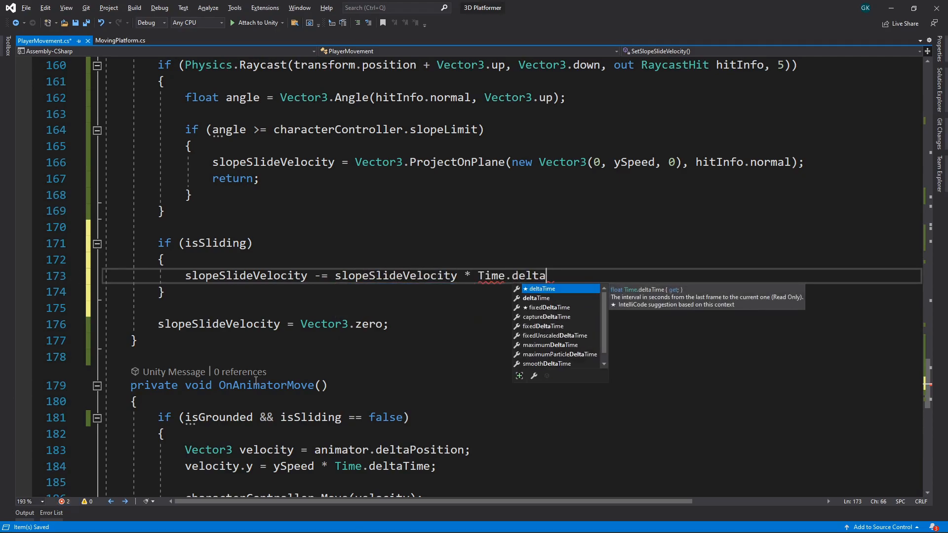
text(Time *)
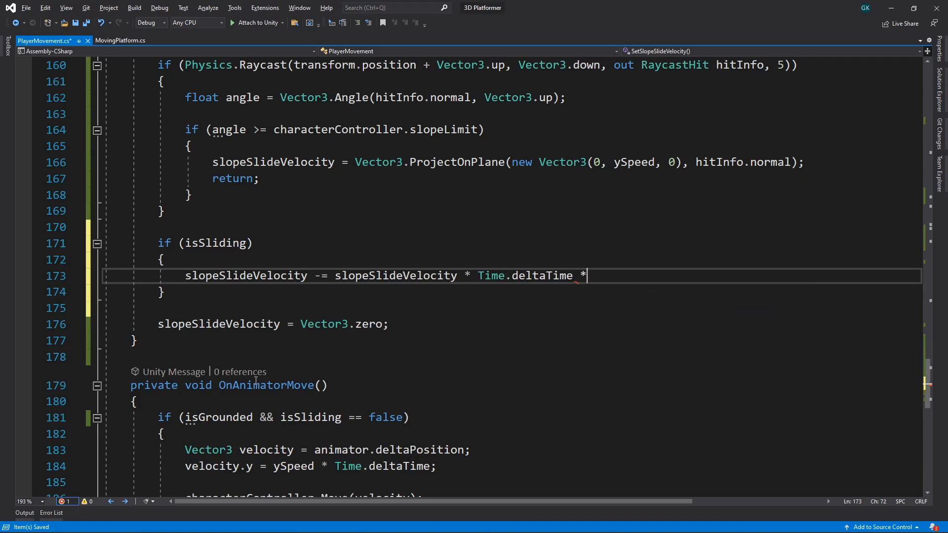
text(3;)
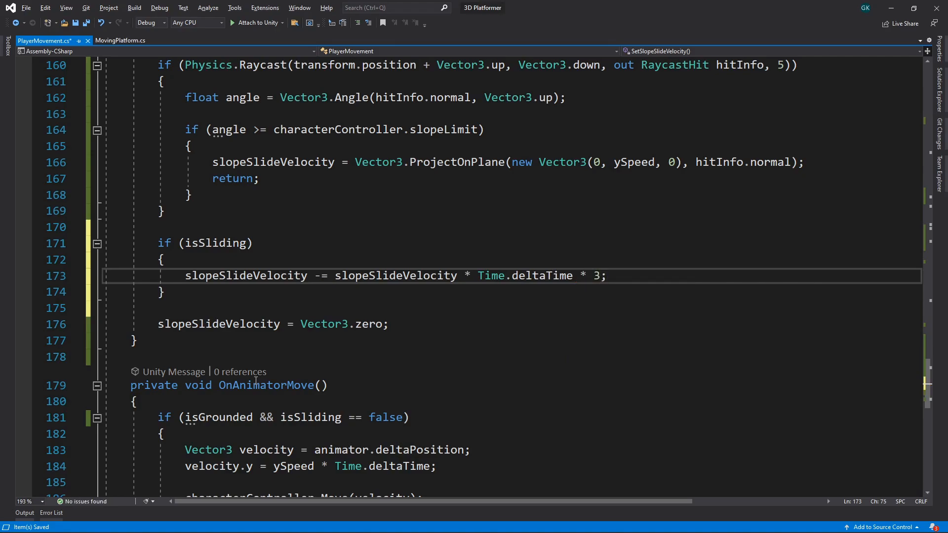
Return early while slopeSlideVelocity magnitude stays above 1.
click(608, 275)
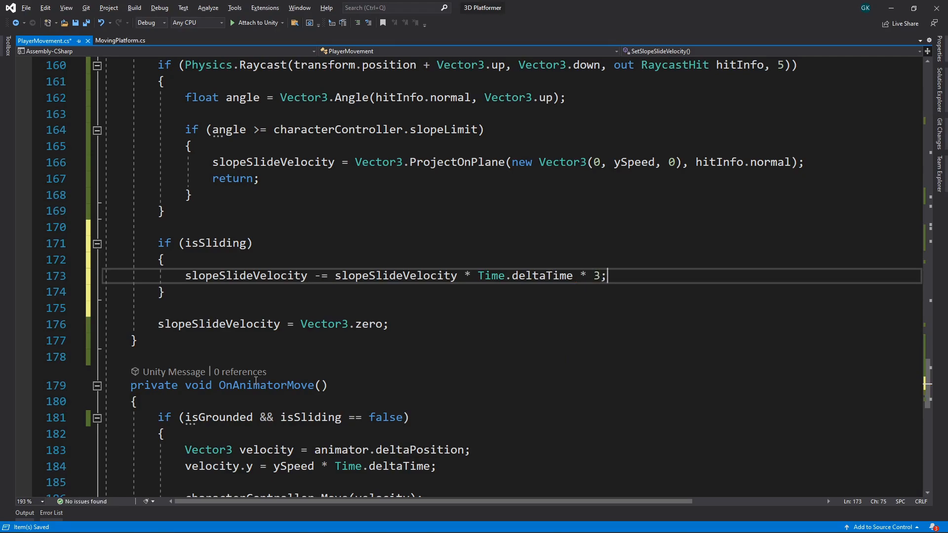
key(Enter)
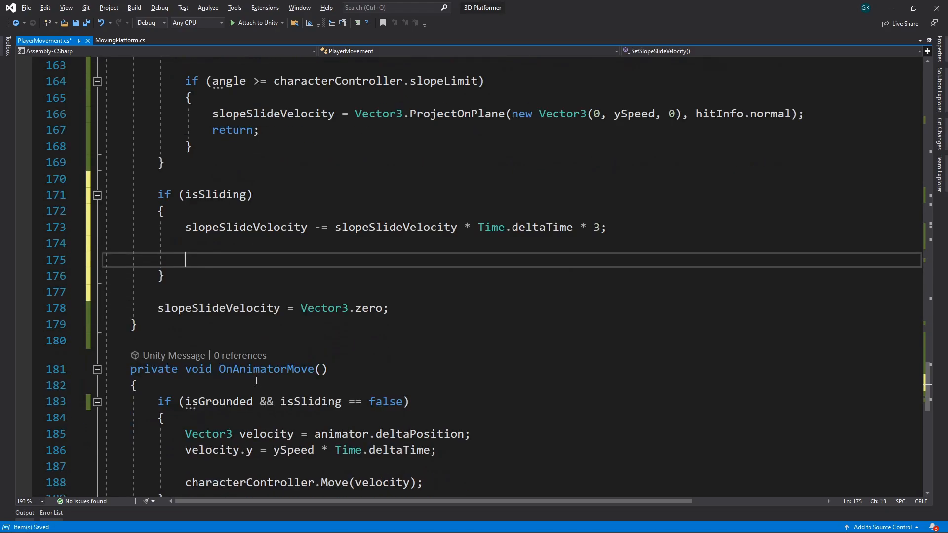
text(if (slopeSlideVelocity.magnitude > 1)
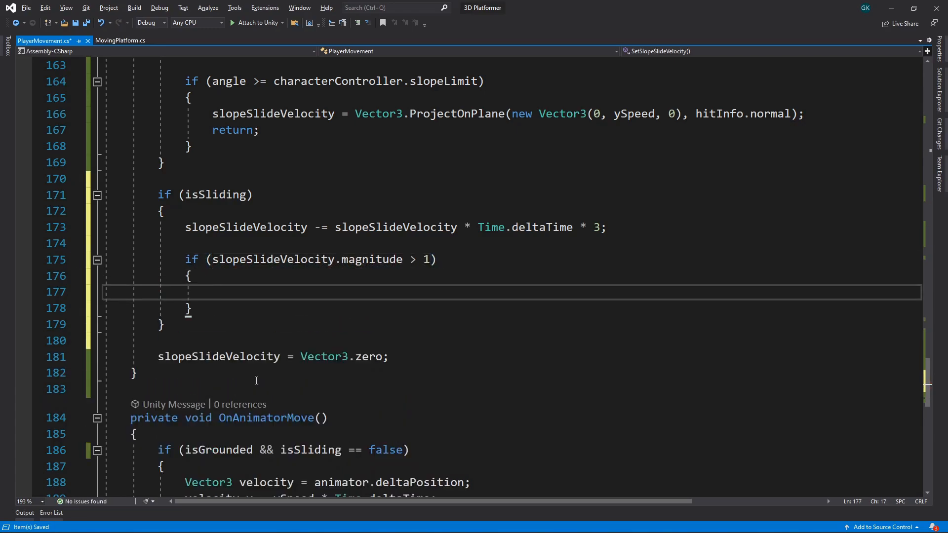
text(return;)
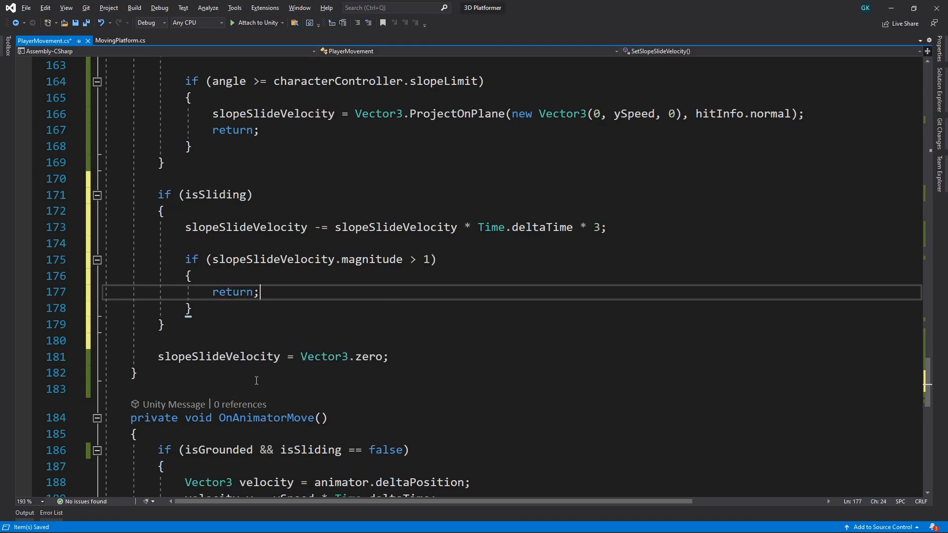
double_click(233, 292)
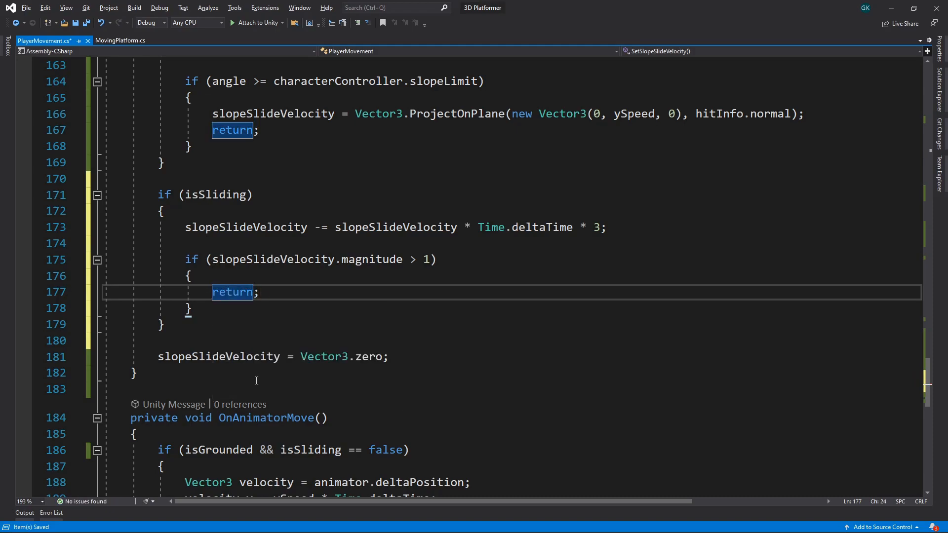
mouse_move(245, 374)
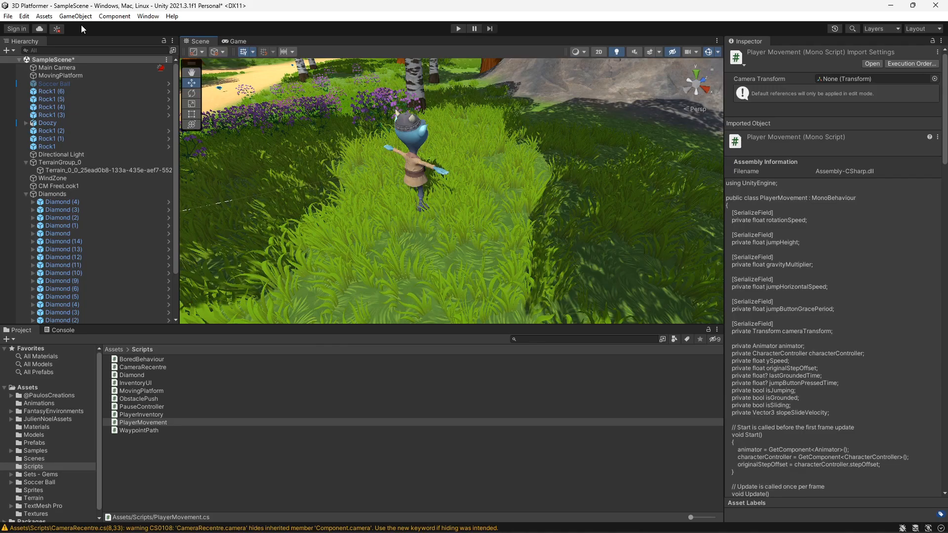
Start play mode in Unity to test the slope sliding.
click(458, 28)
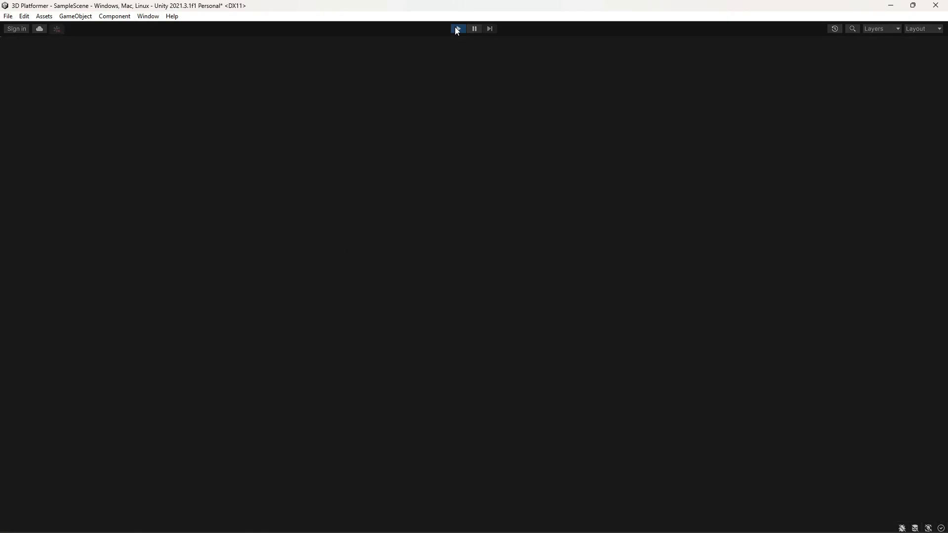
click(458, 27)
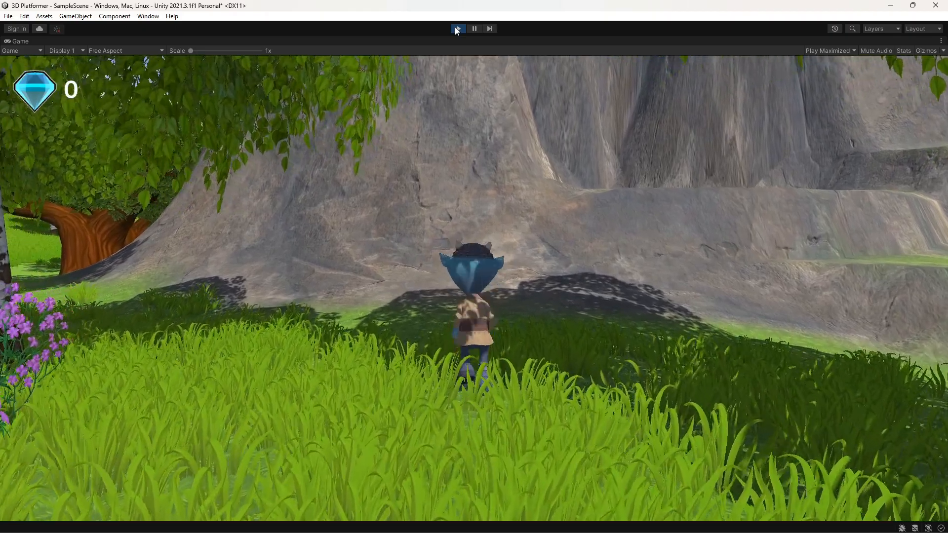